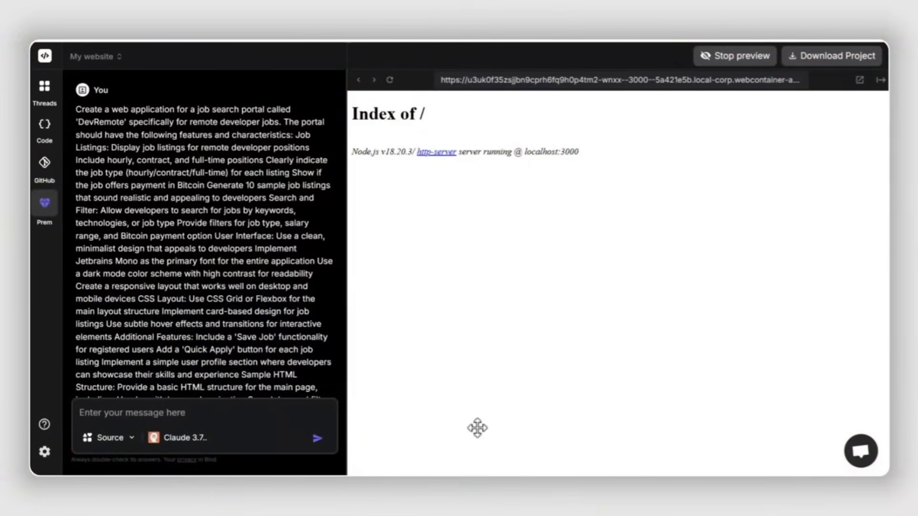
Step: Open Claude's 'Modern Design – Intentionally Broken' artifact and scroll through its preview pane
click(318, 439)
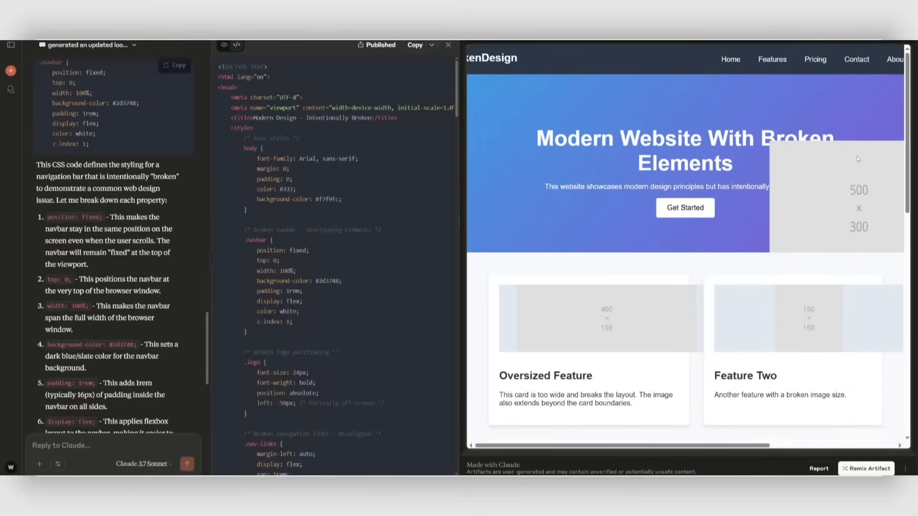
scroll(down, 3)
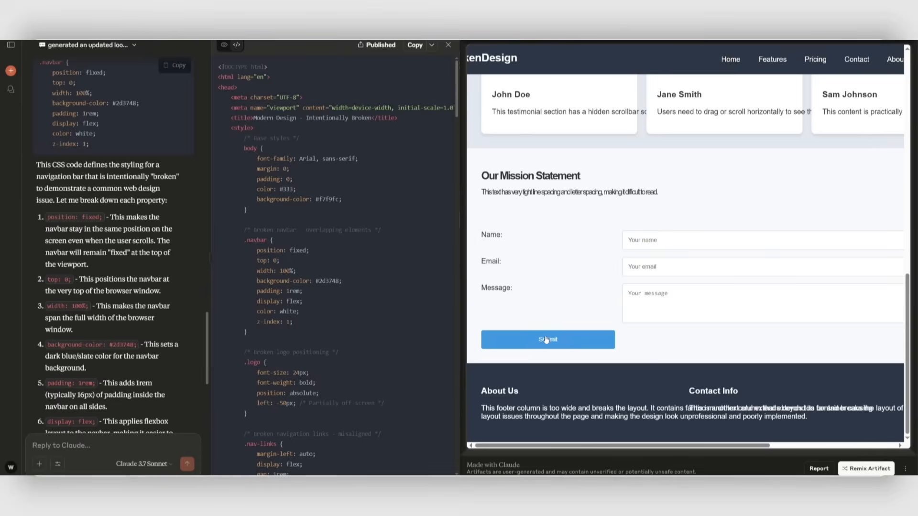
mouse_move(545, 340)
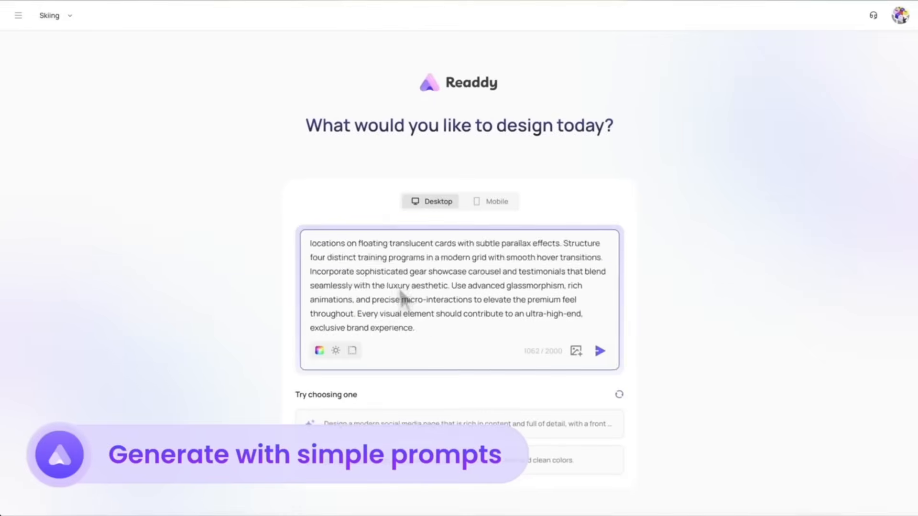
Step: Save the Dark theme style, then request 'Add falling snowflakes effect' for the snowboarding page
click(319, 350)
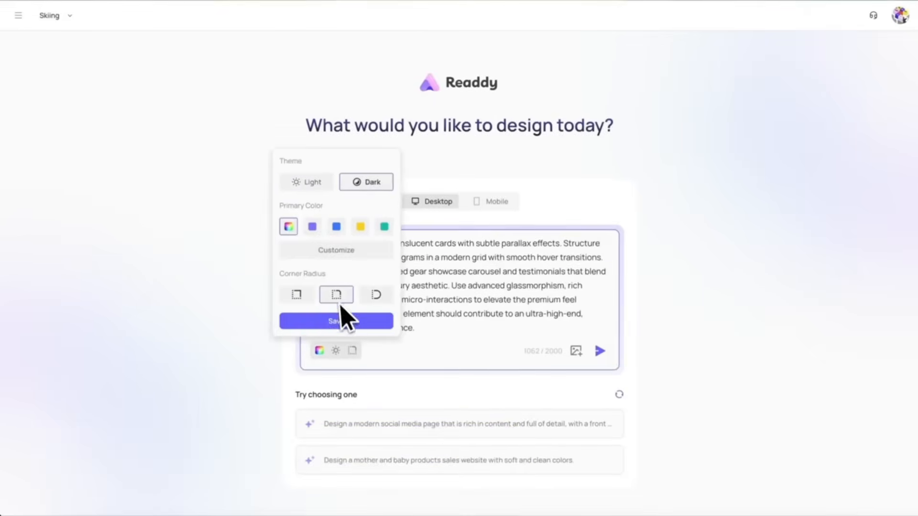
click(337, 320)
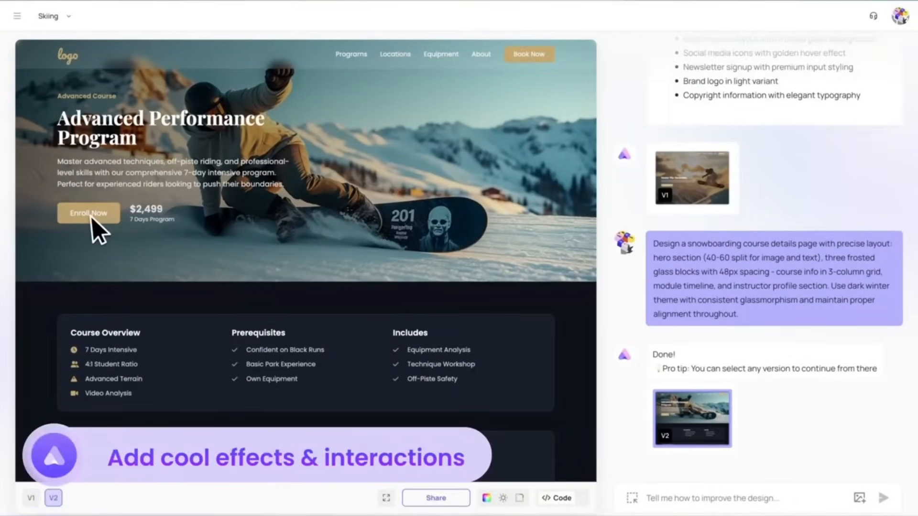
text(Add falling snowflakes effect)
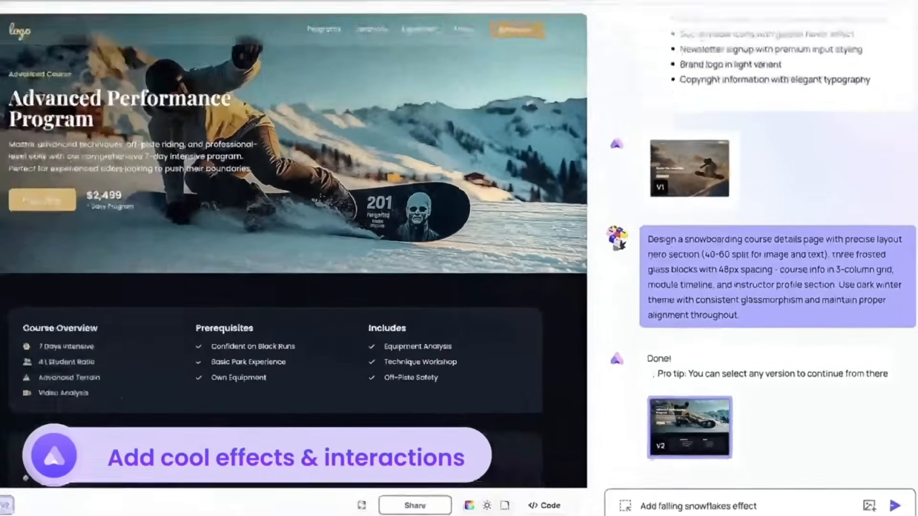
click(895, 507)
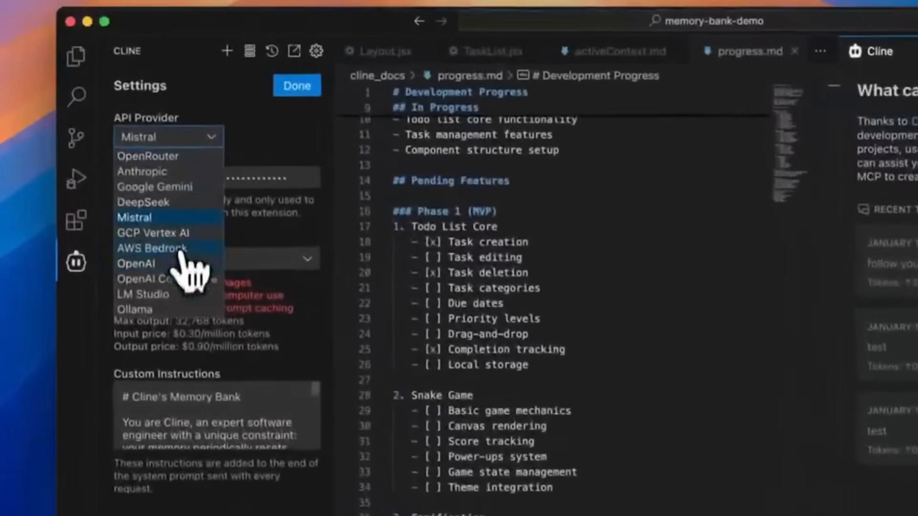
Step: Set Cline's API provider to Mistral and its model to codestral-latest
click(133, 217)
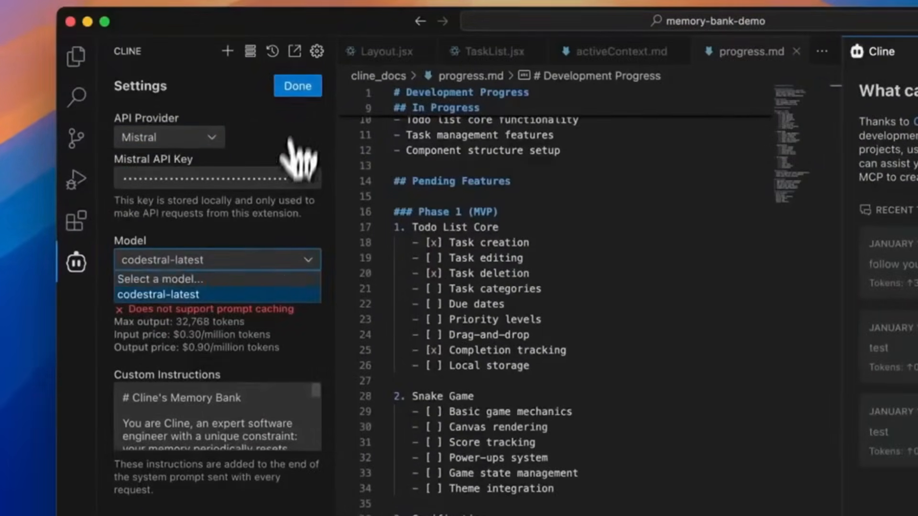
click(298, 86)
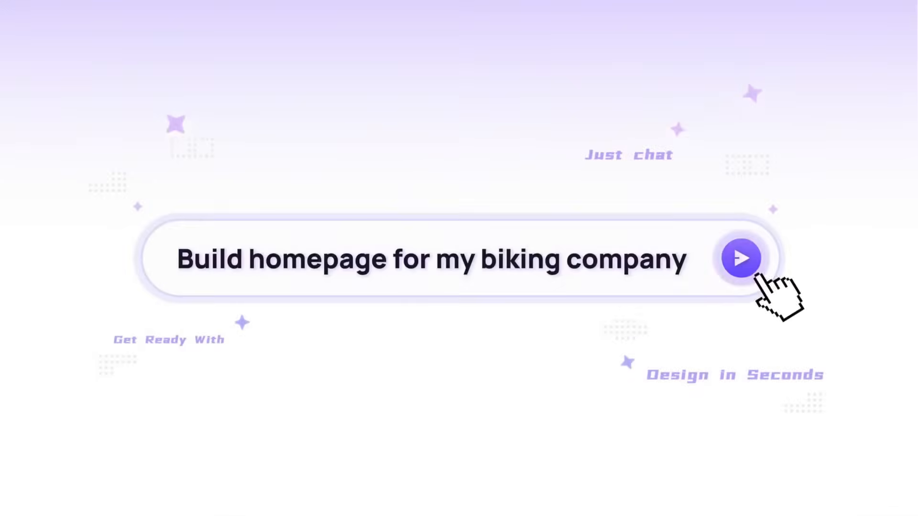
Step: Submit the premium skincare landing page prompt and select design B's area for AI edits
click(740, 258)
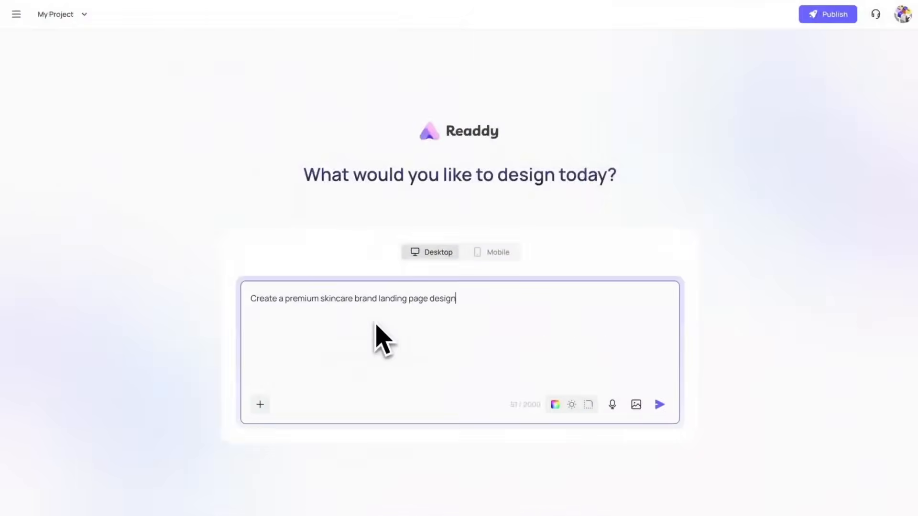
click(659, 404)
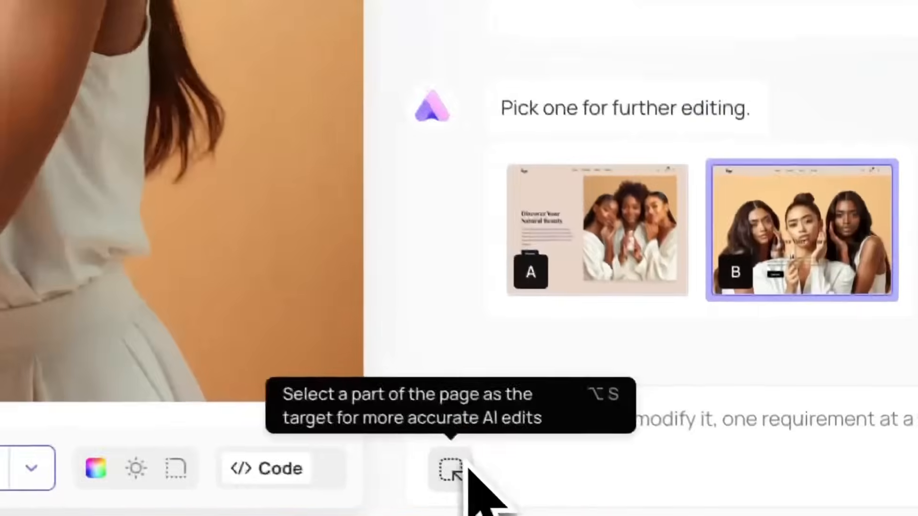
click(450, 468)
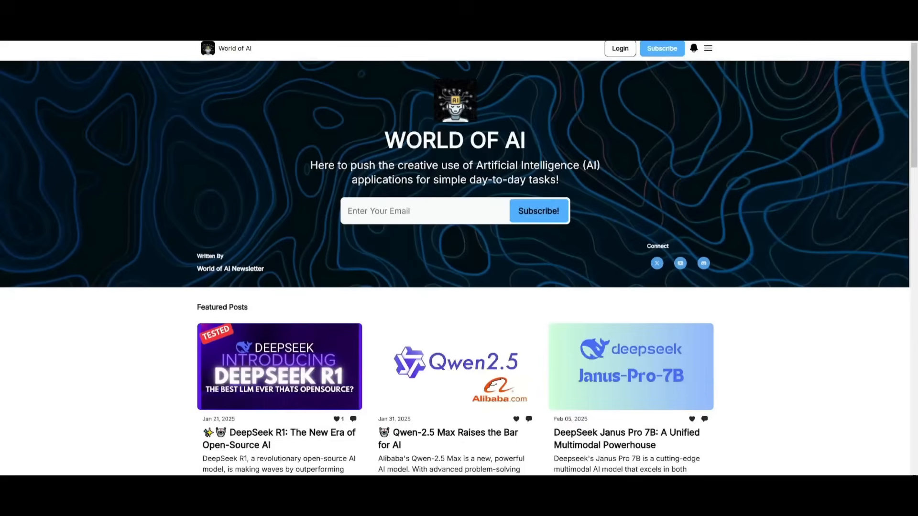
mouse_move(184, 108)
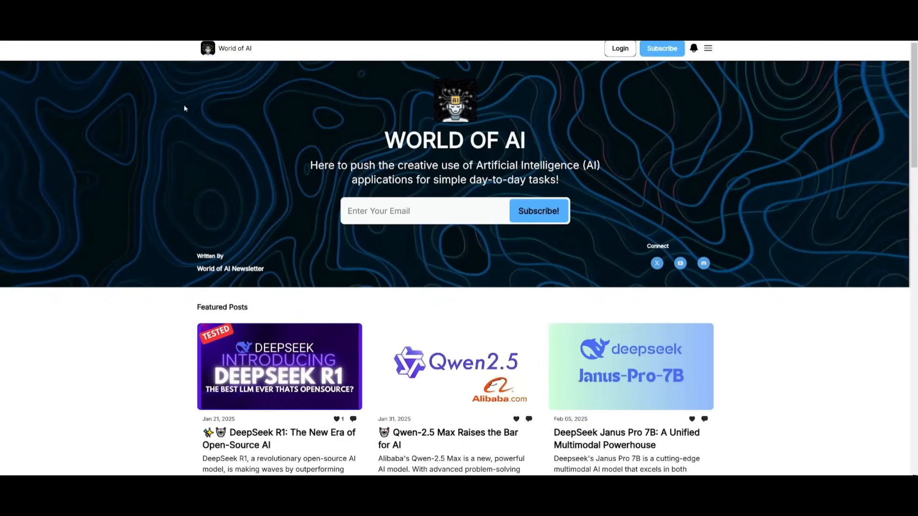
scroll(down, 3)
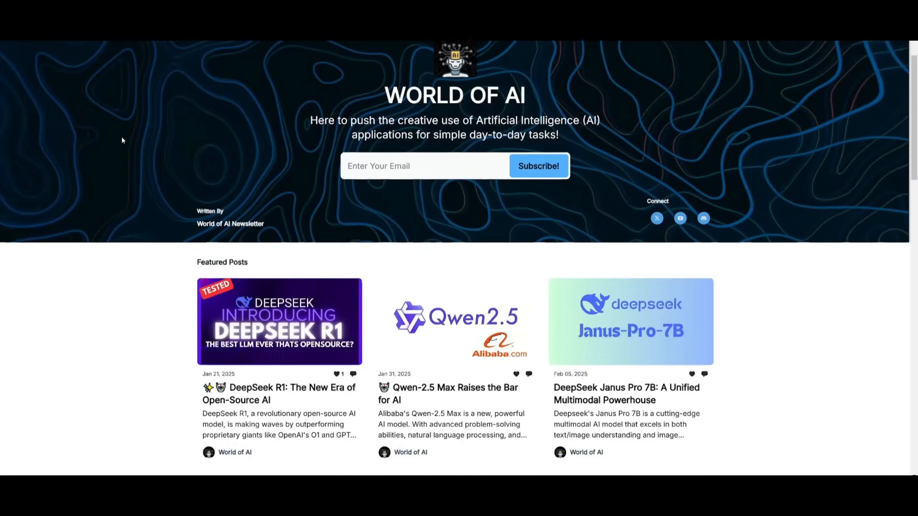
scroll(down, 3)
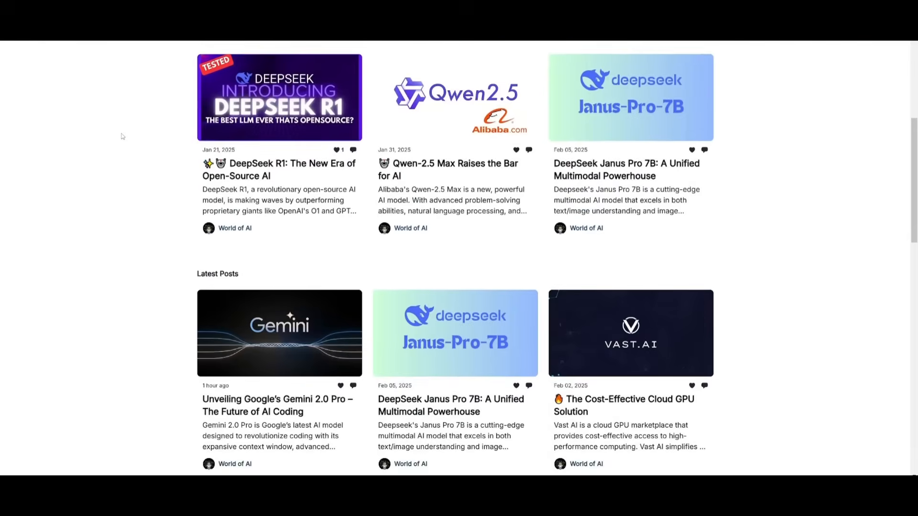
scroll(down, 3)
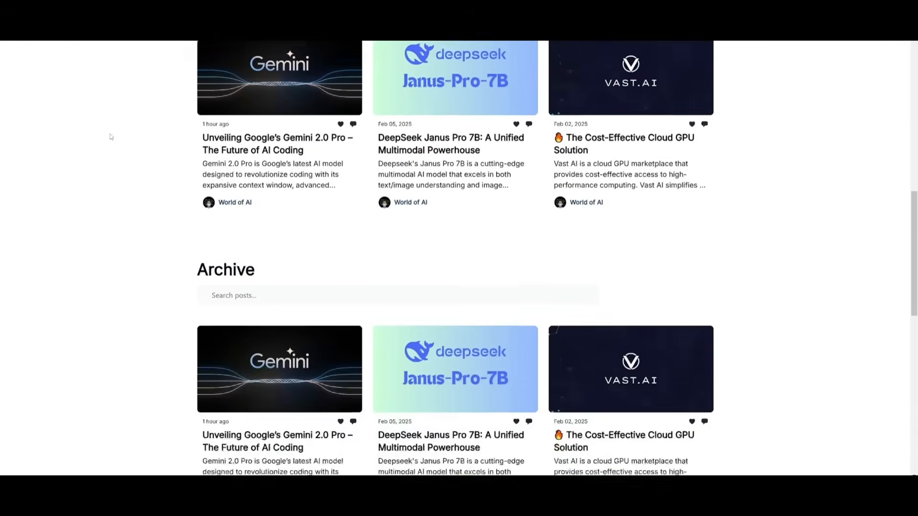
scroll(down, 3)
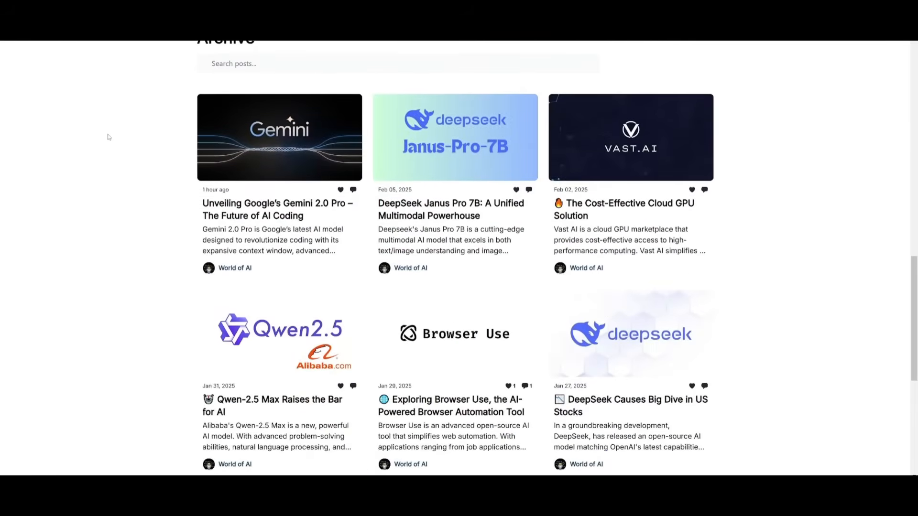
scroll(down, 3)
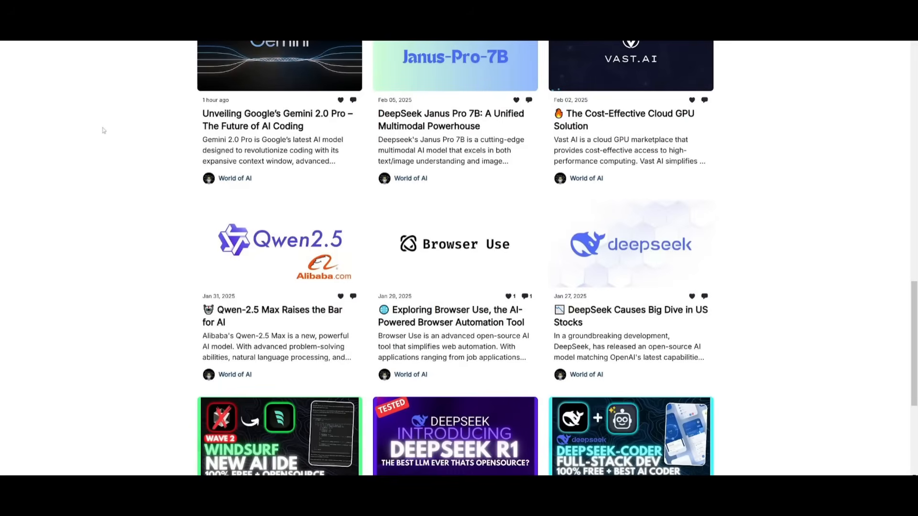
scroll(down, 3)
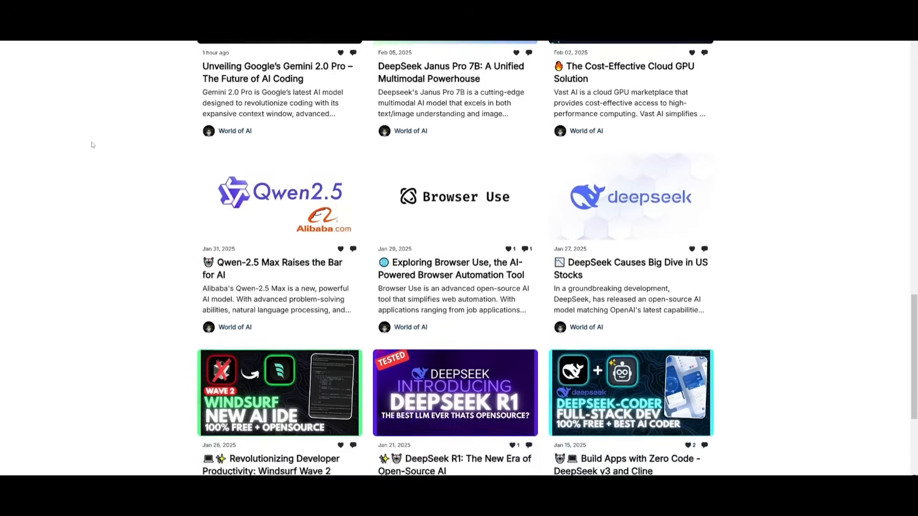
scroll(down, 3)
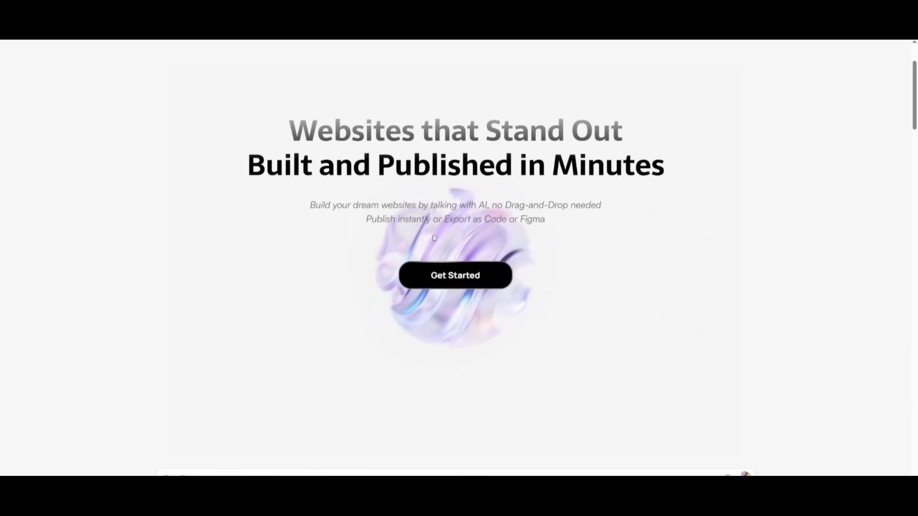
Step: Start Readdy sign-up with Get Started to reach the Create your account form
click(454, 276)
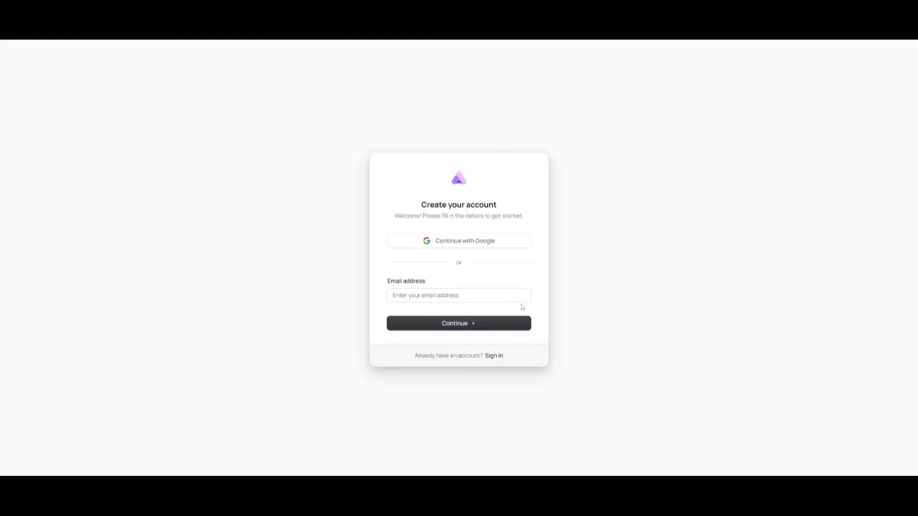
mouse_move(472, 240)
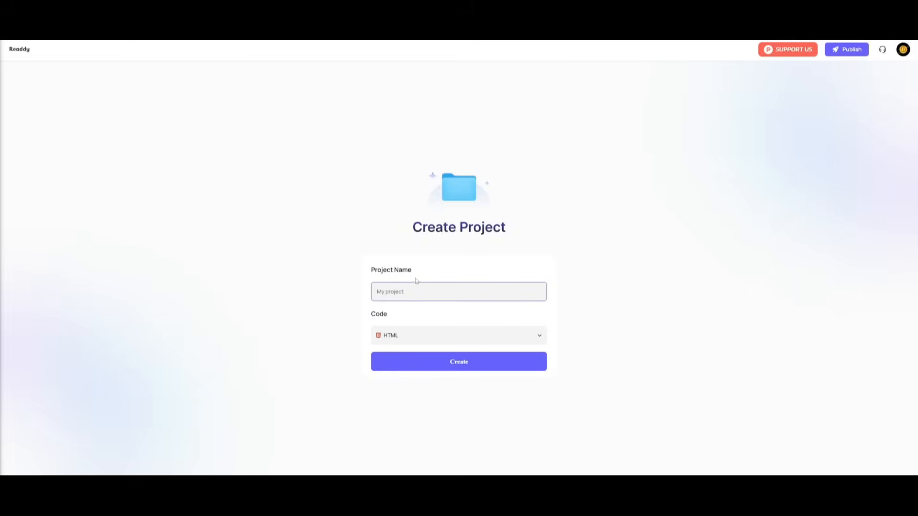
Step: Create the project 'AI Course' with React - Shadcn as its code framework
click(459, 291)
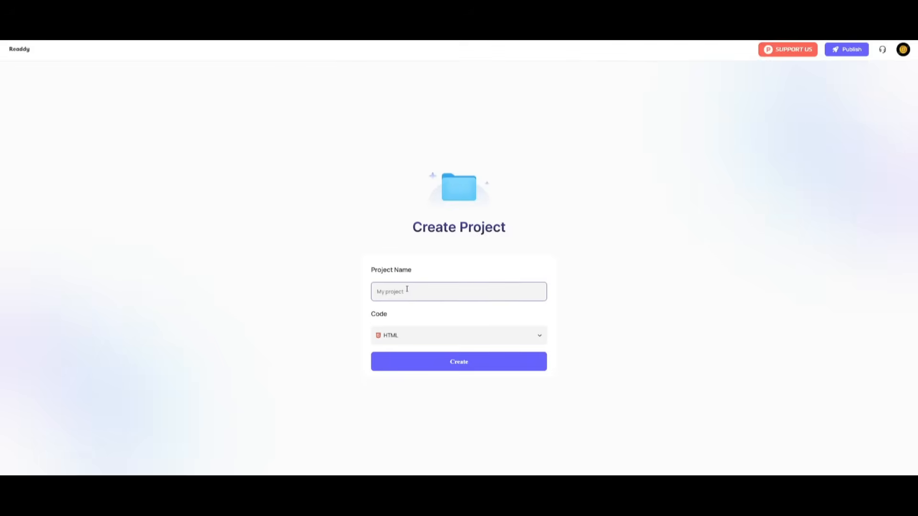
text(AI Course)
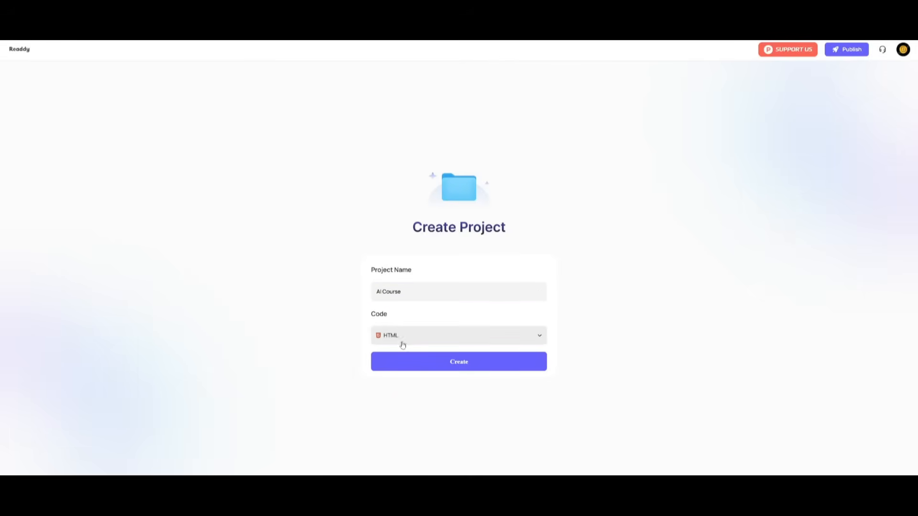
click(458, 334)
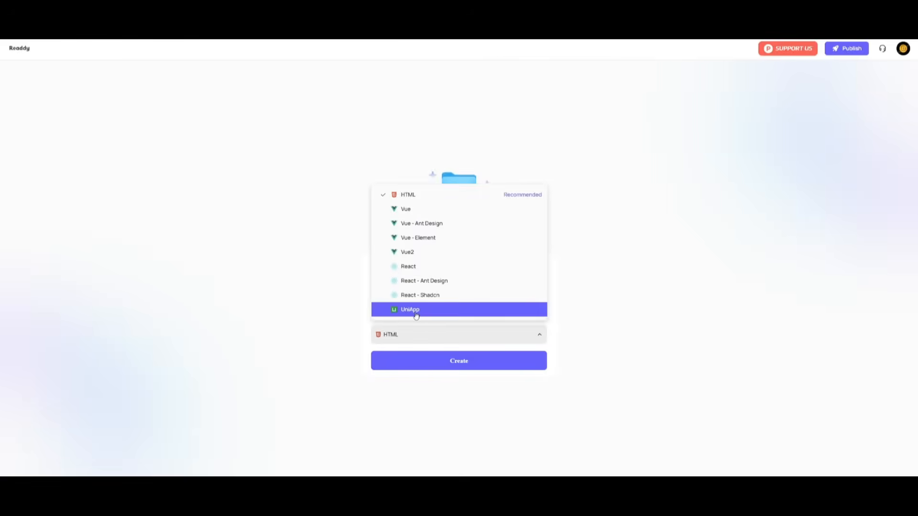
click(420, 295)
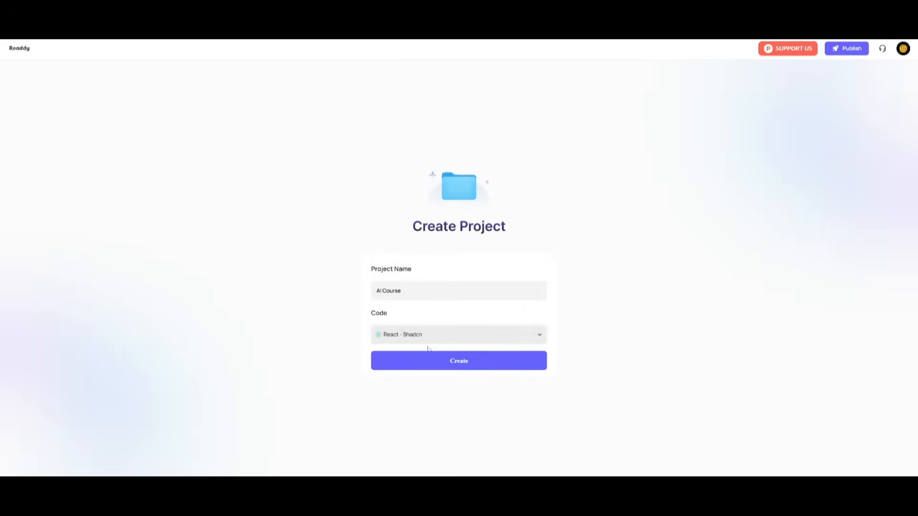
click(459, 360)
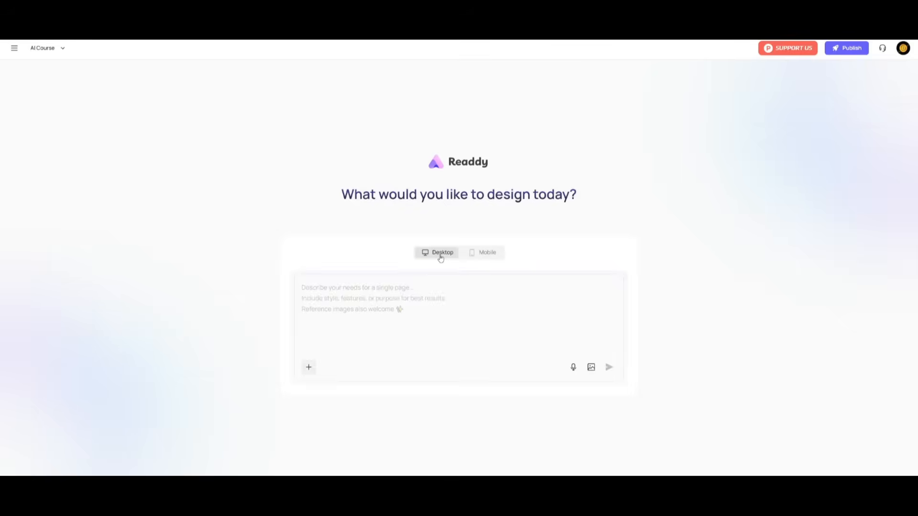
Step: Choose desktop as the target screen for the AI Course design
click(353, 328)
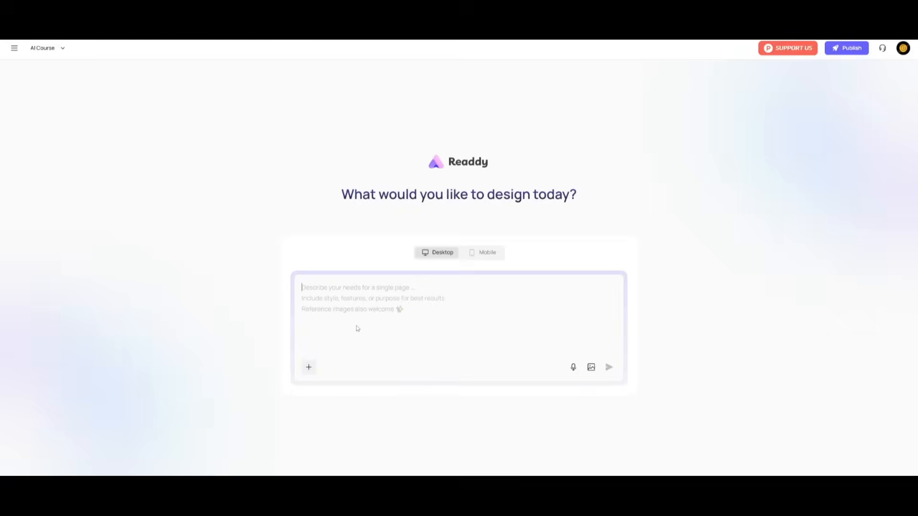
mouse_move(316, 315)
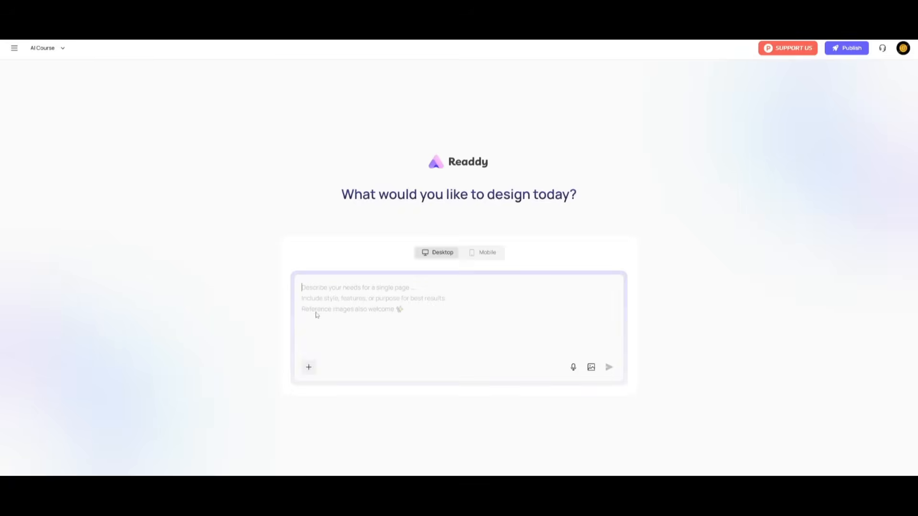
mouse_move(490, 370)
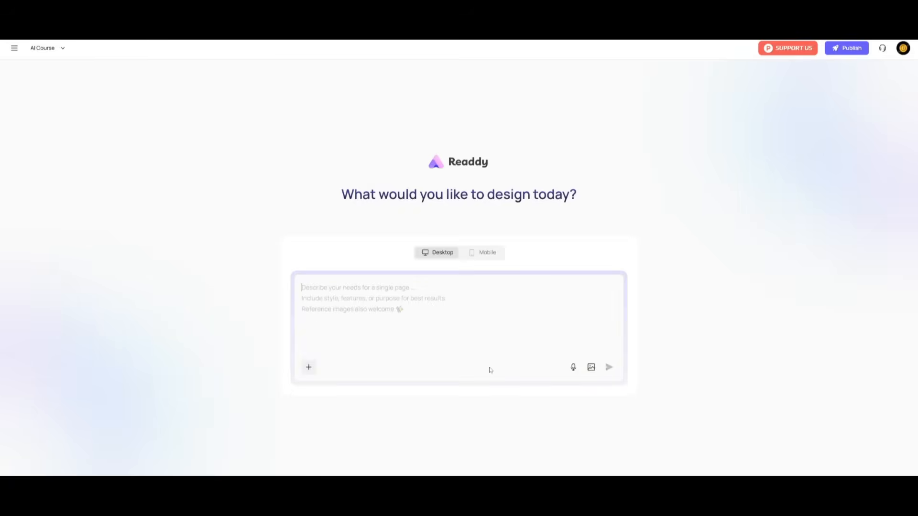
mouse_move(310, 368)
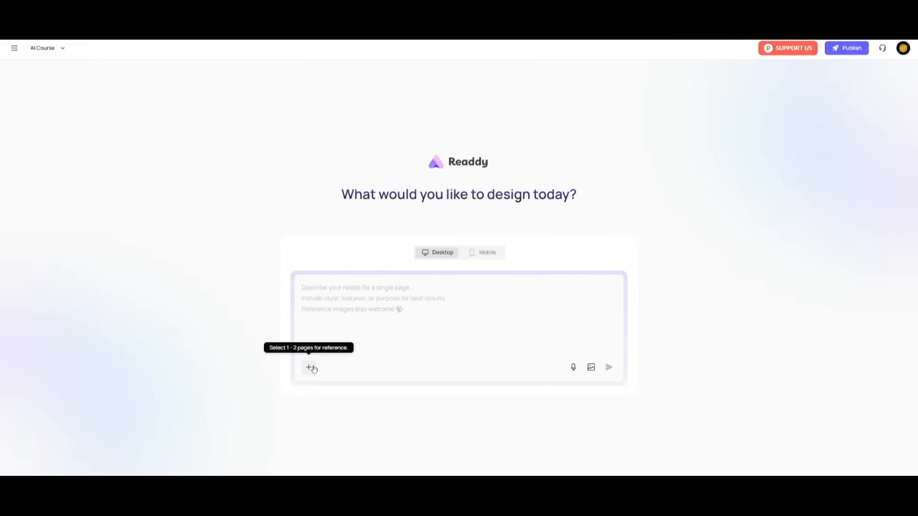
mouse_move(574, 368)
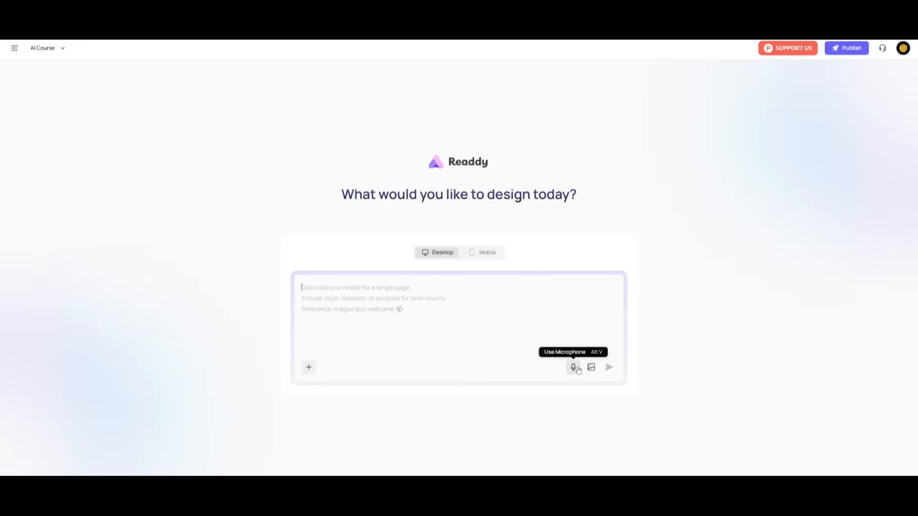
mouse_move(592, 367)
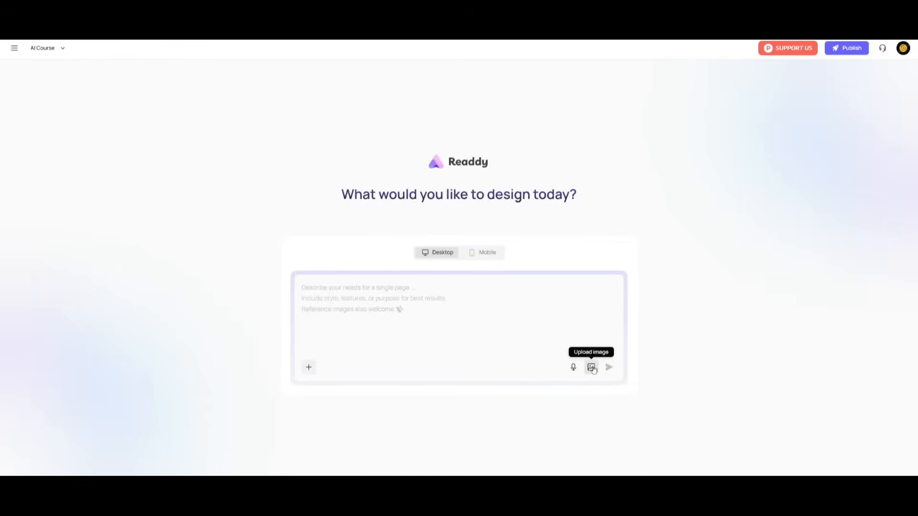
mouse_move(460, 305)
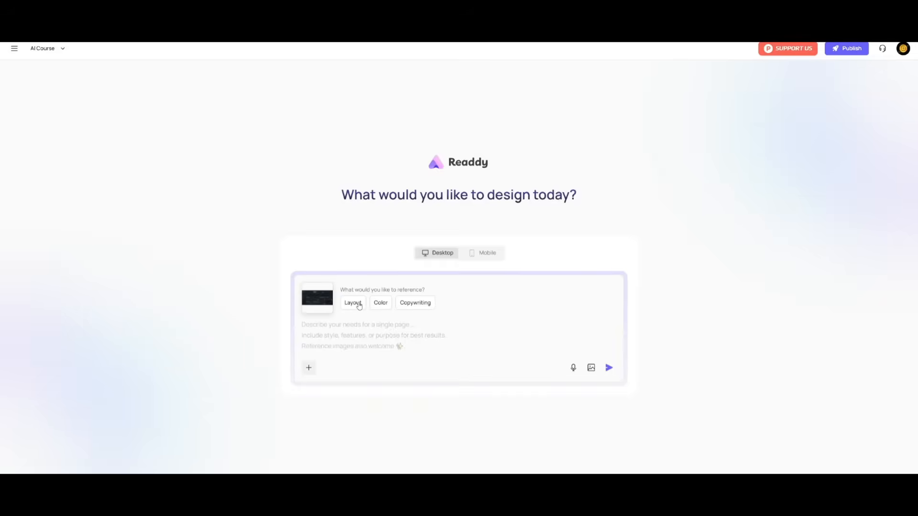
Step: Use the reference image for layout and colour and submit the dark coding-course dashboard prompt
click(353, 302)
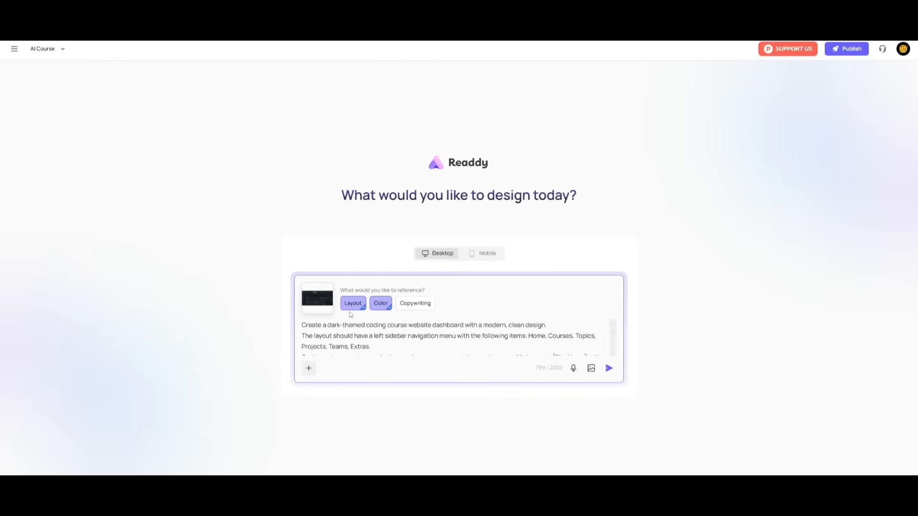
mouse_move(329, 340)
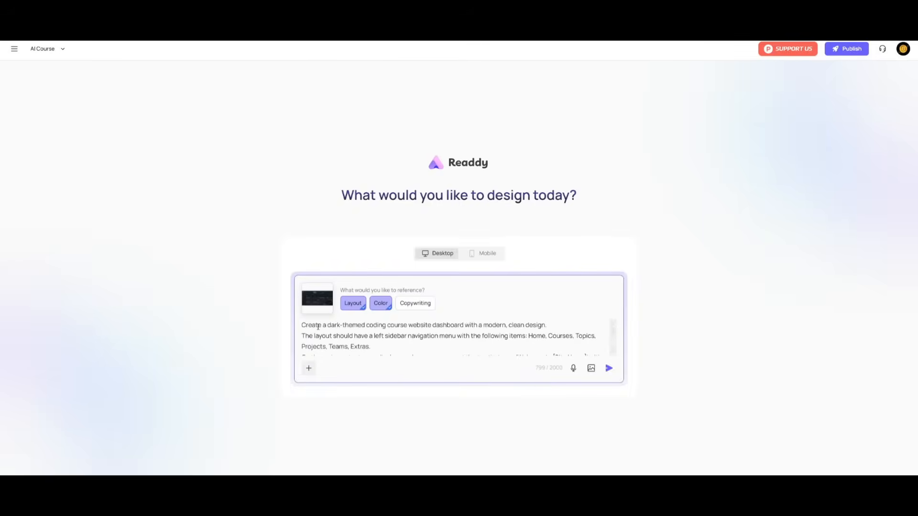
scroll(down, 3)
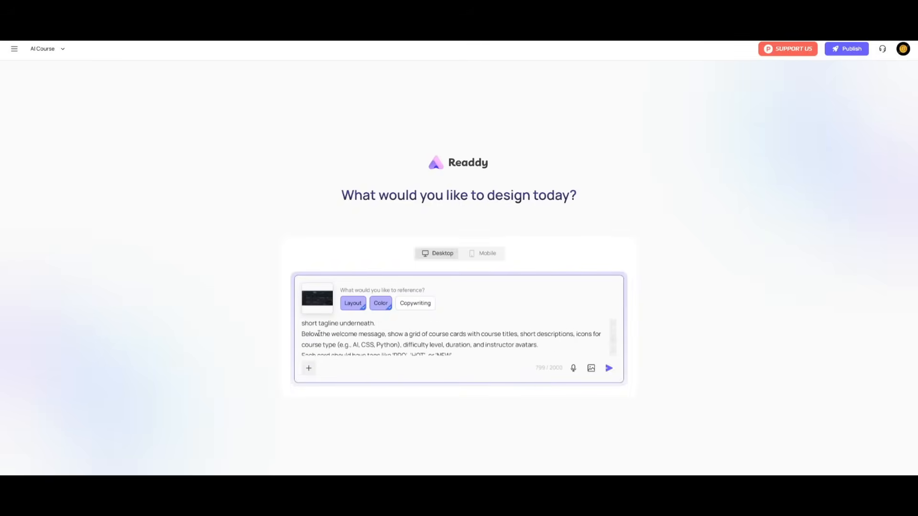
scroll(down, 3)
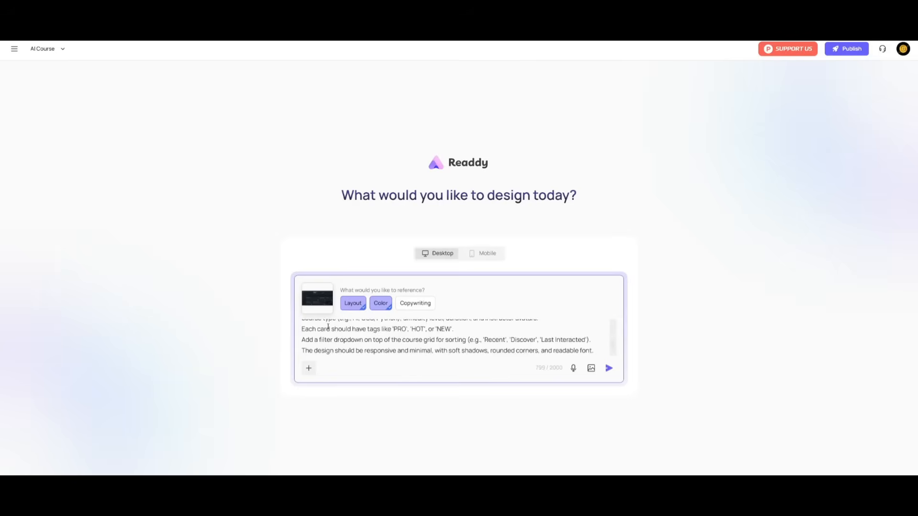
click(608, 368)
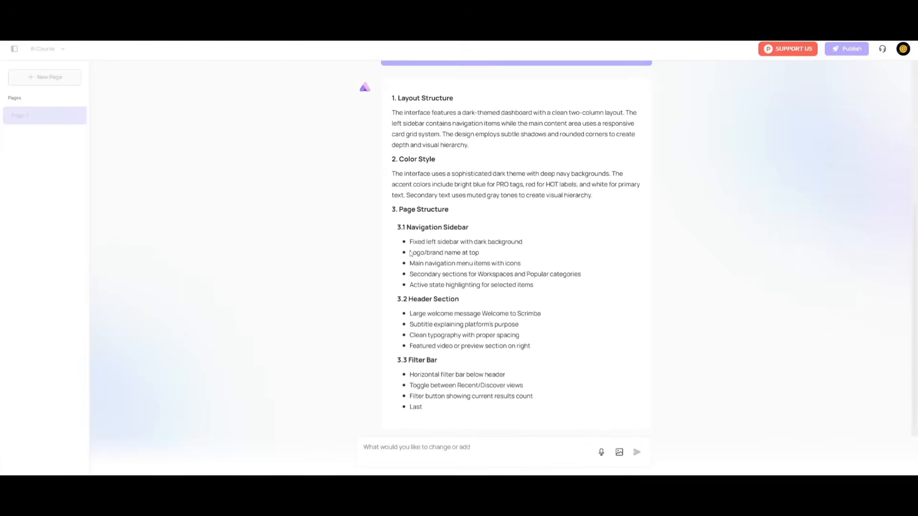
Step: Review the plan and ask Readdy to also add different colour modes
scroll(down, 3)
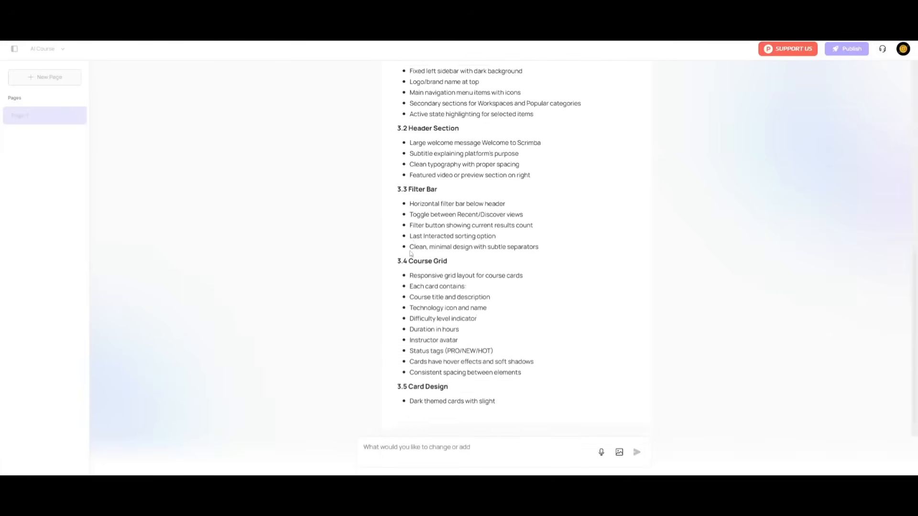
scroll(down, 3)
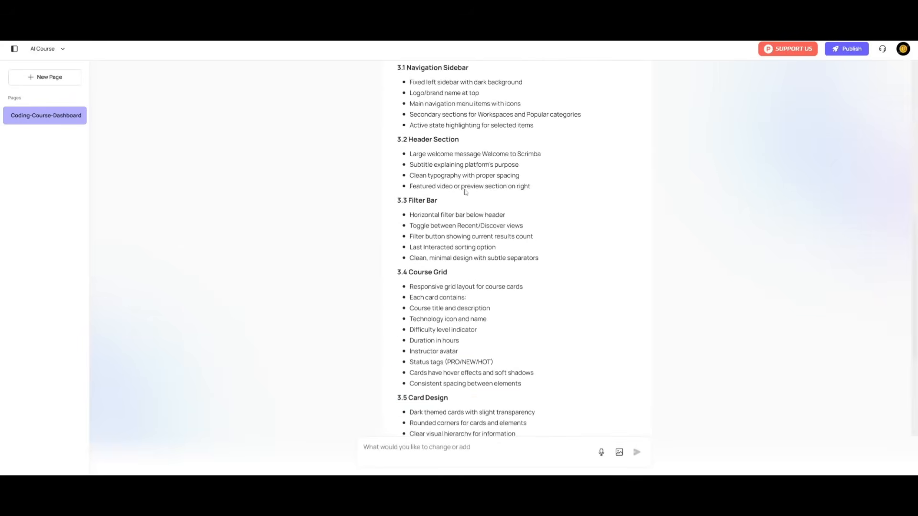
scroll(up, 3)
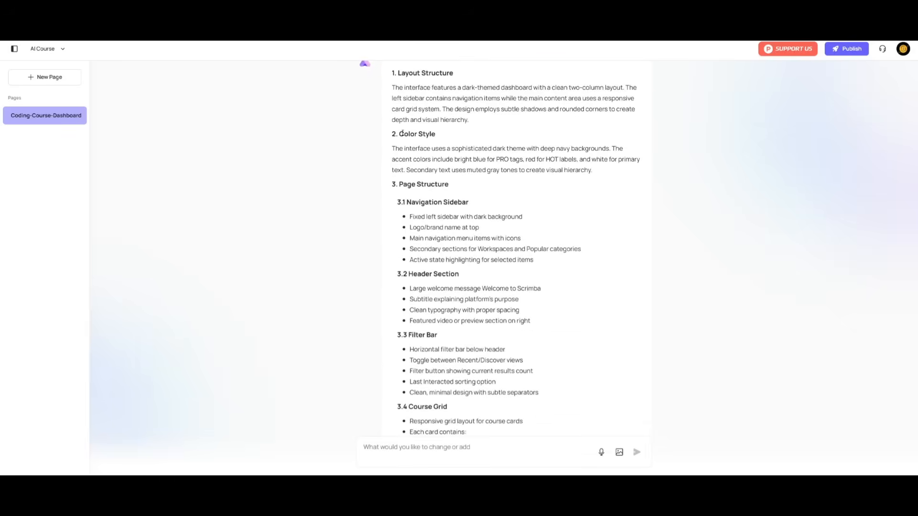
scroll(down, 3)
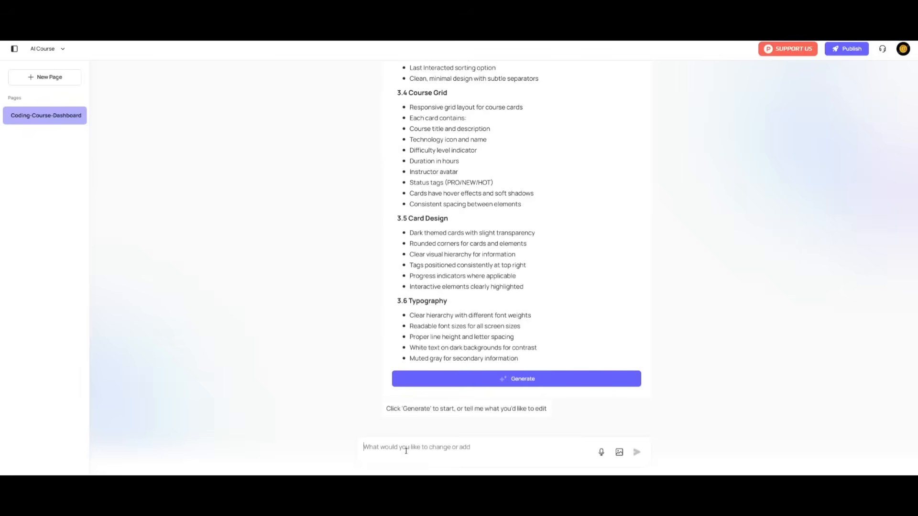
text(could you also)
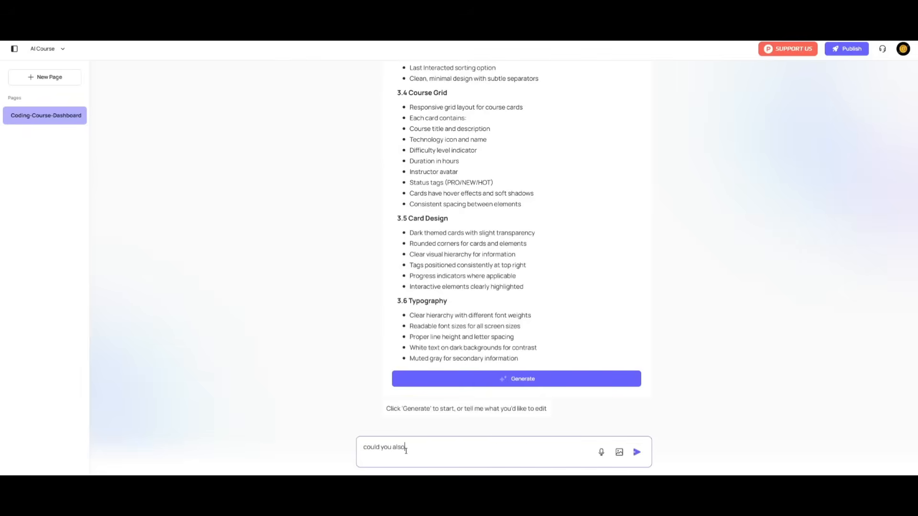
text(add different c)
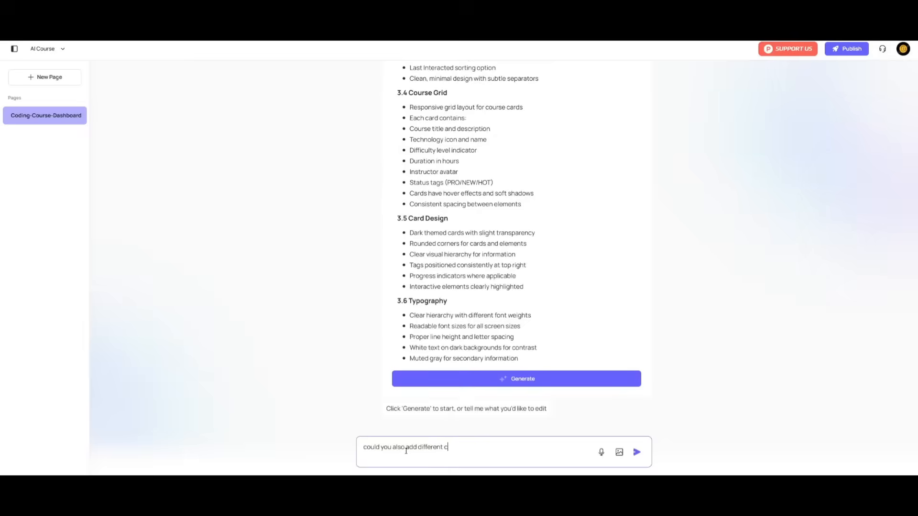
text(olour mod)
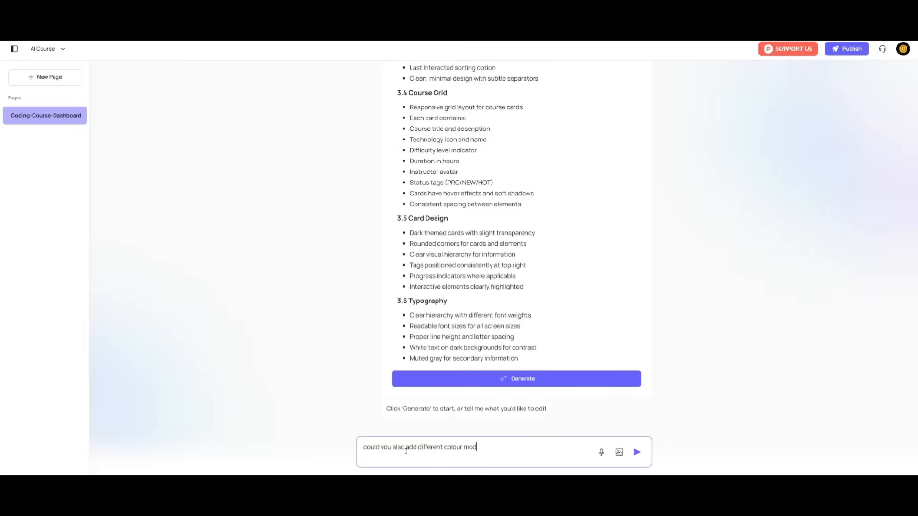
click(636, 453)
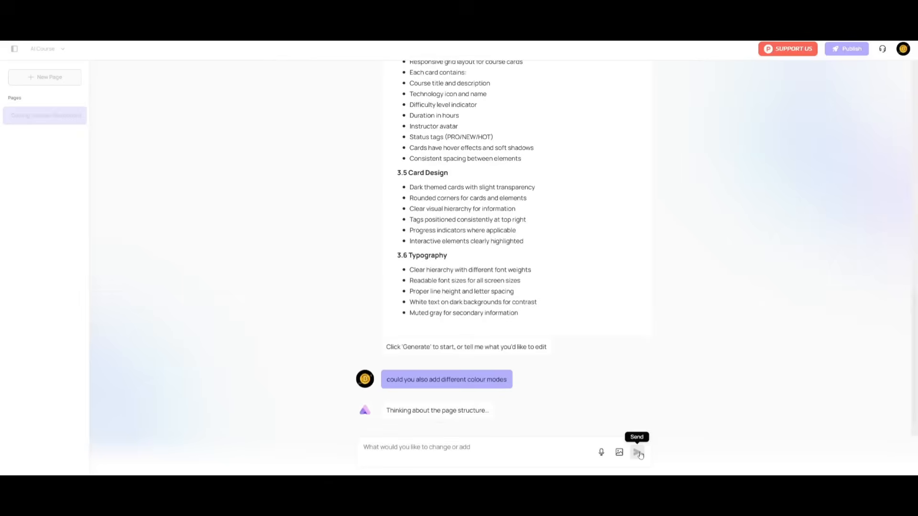
Step: Check the revised plan with light and dark modes and generate the page
click(637, 452)
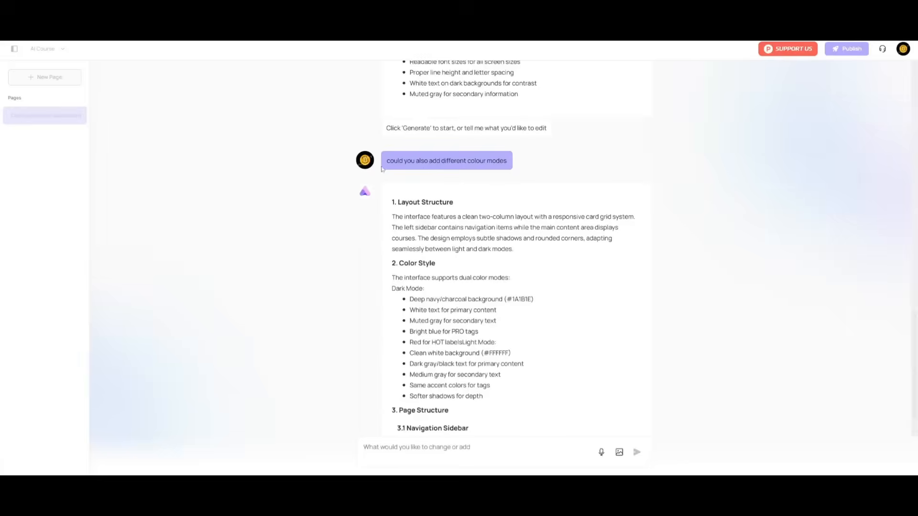
scroll(down, 3)
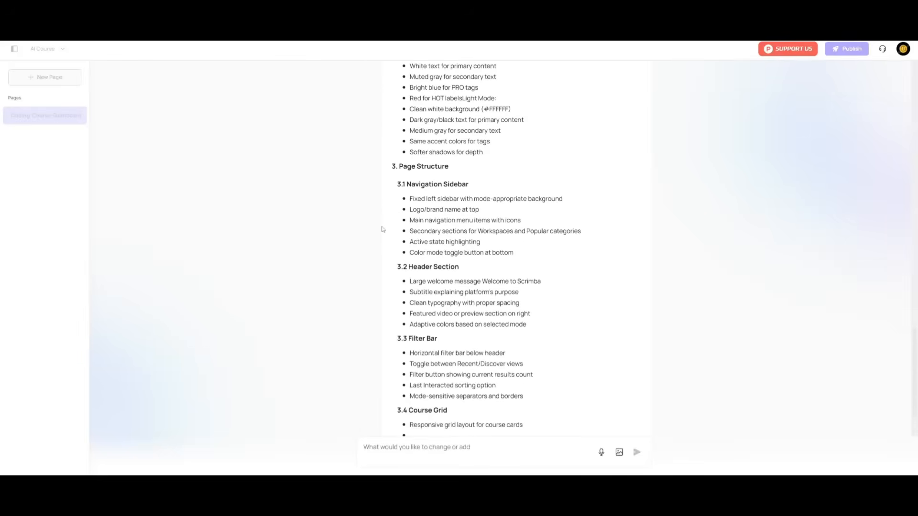
scroll(down, 3)
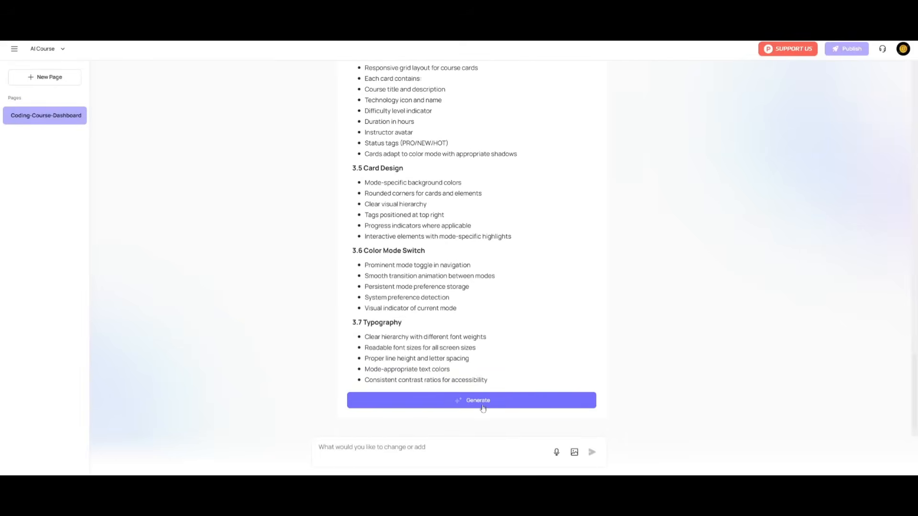
click(472, 400)
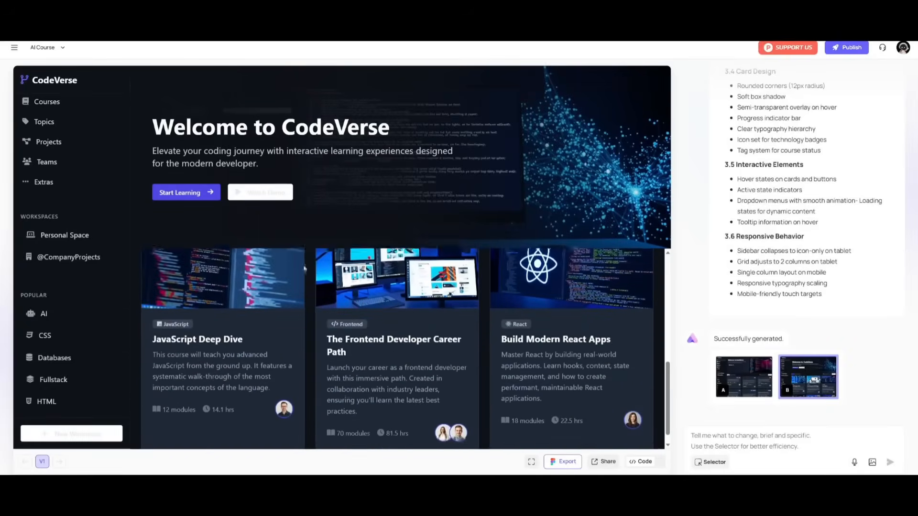
Step: Scroll through the generated CodeVerse dashboard preview and activate the Selector
scroll(down, 3)
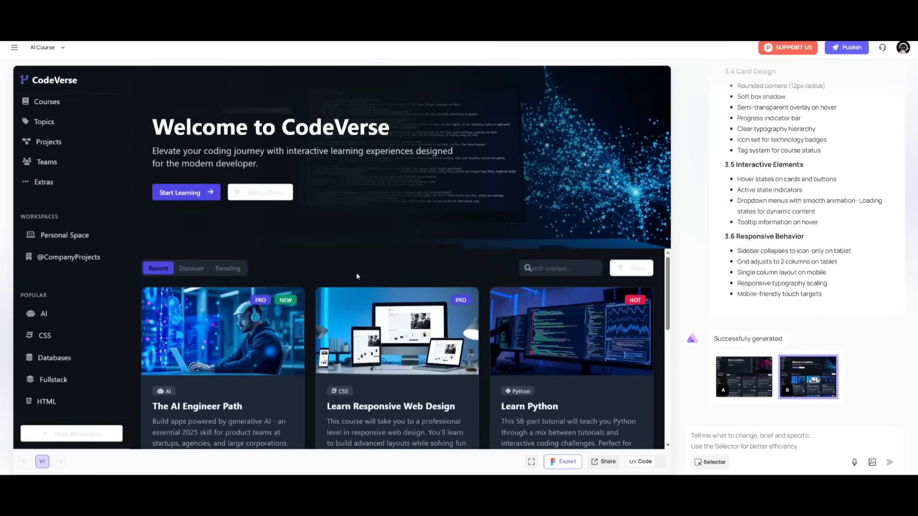
mouse_move(253, 289)
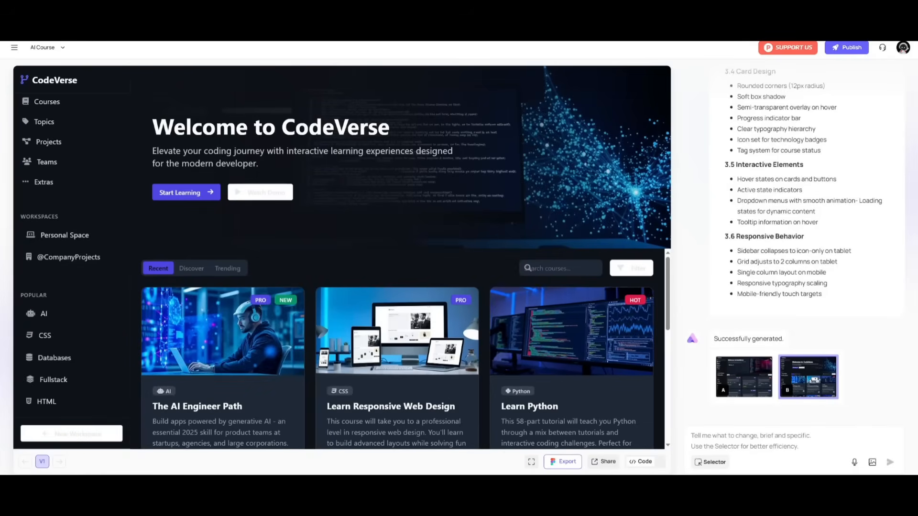
click(712, 462)
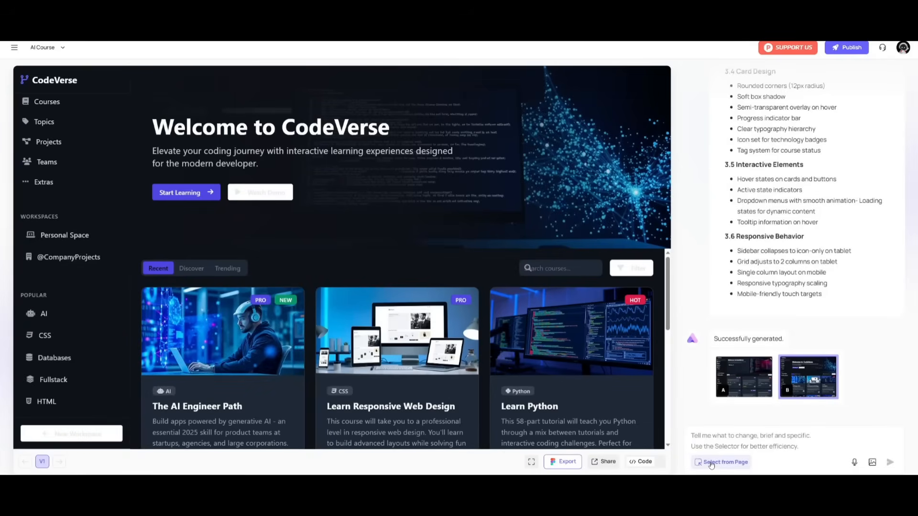
mouse_move(48, 142)
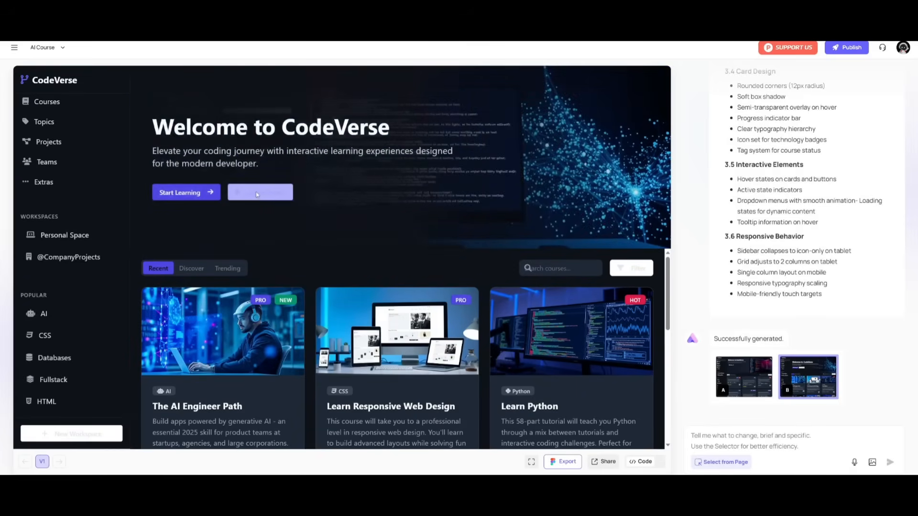
Step: Select the hero's Watch Demo button and ask Readdy to make it readable
click(260, 192)
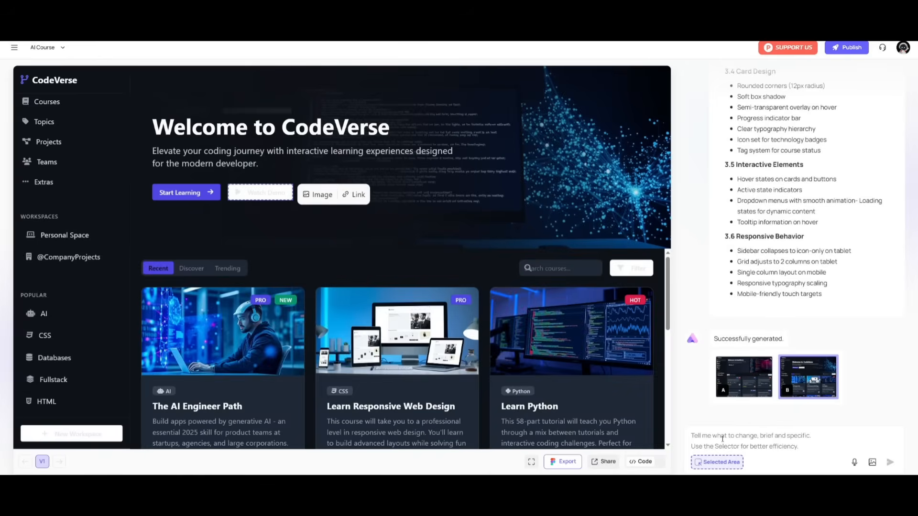
text(could you please make this button r)
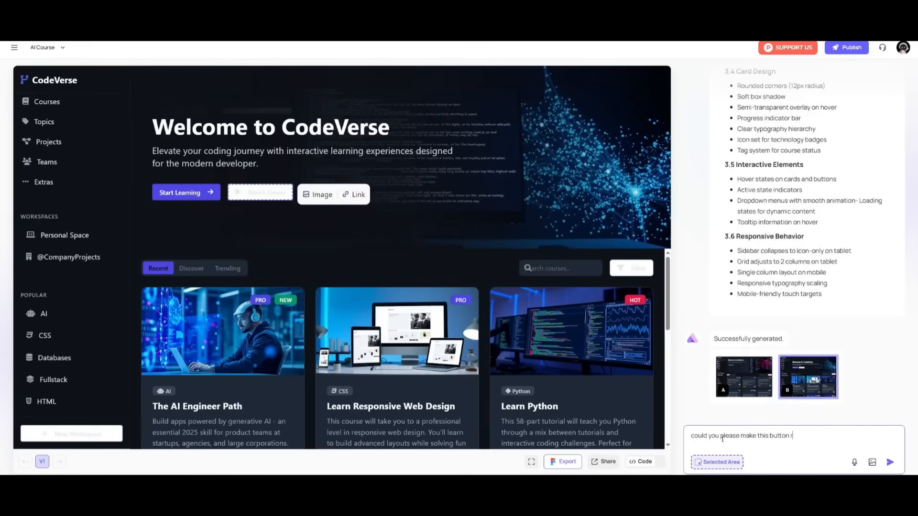
click(890, 462)
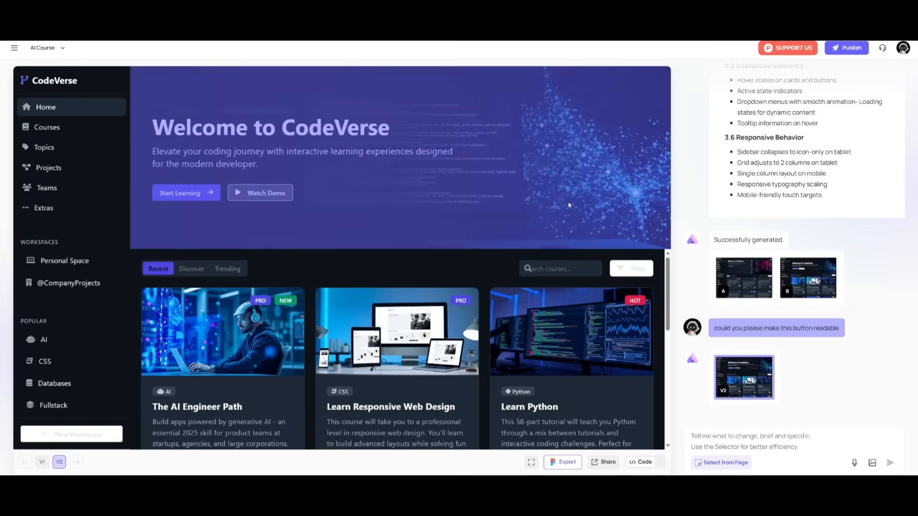
click(398, 164)
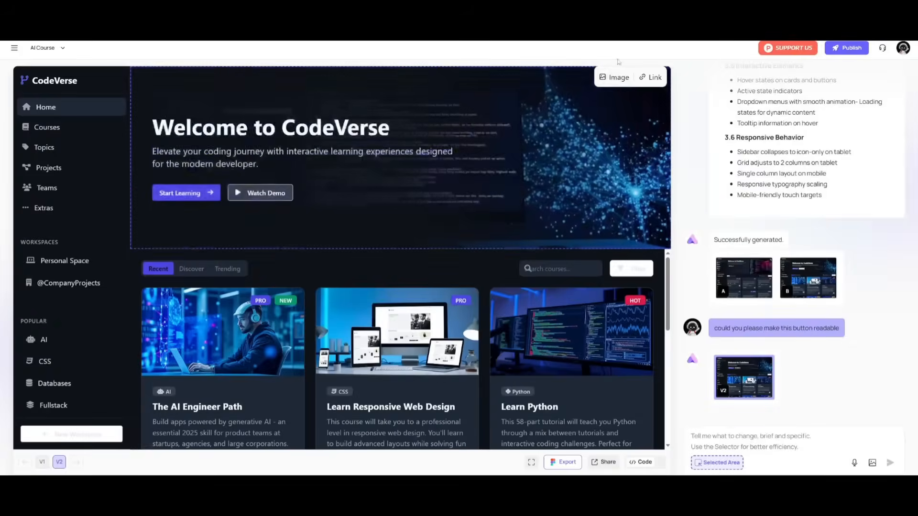
Step: Replace the hero banner image with a blue binary-code picture, then return to version V2
click(614, 76)
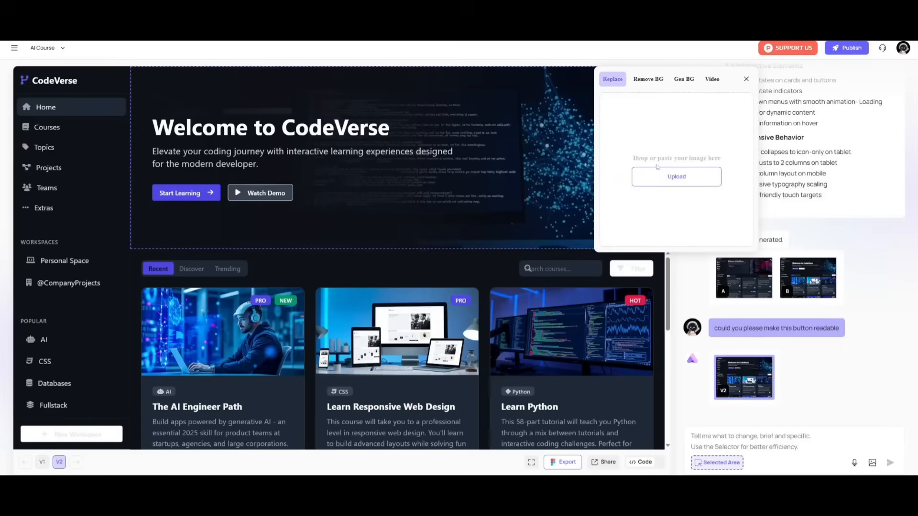
click(648, 78)
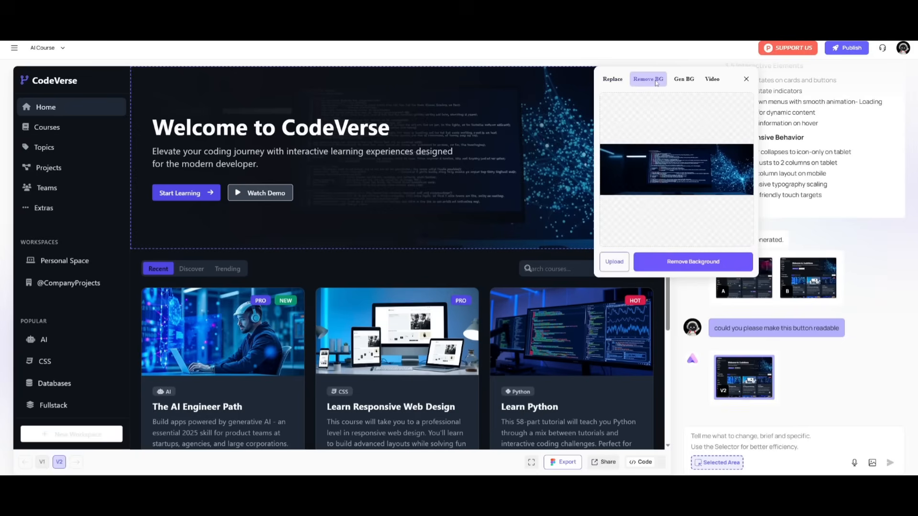
click(683, 79)
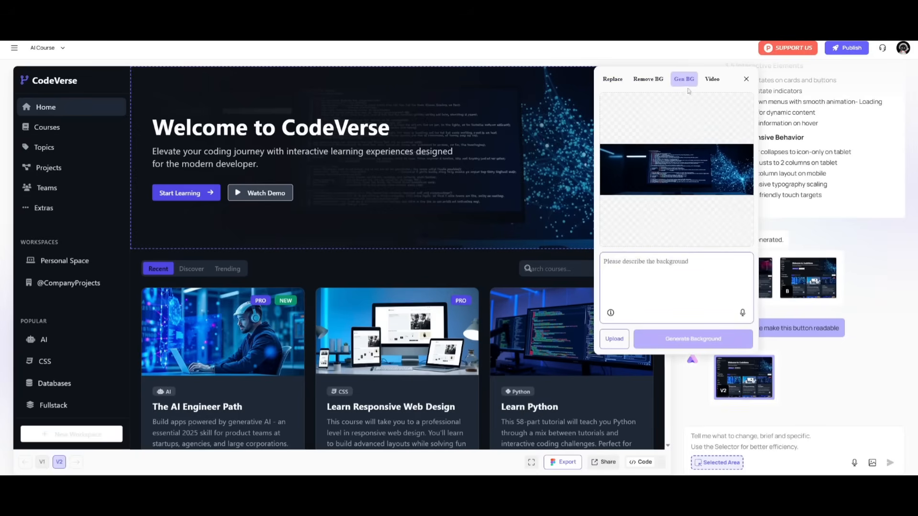
click(712, 79)
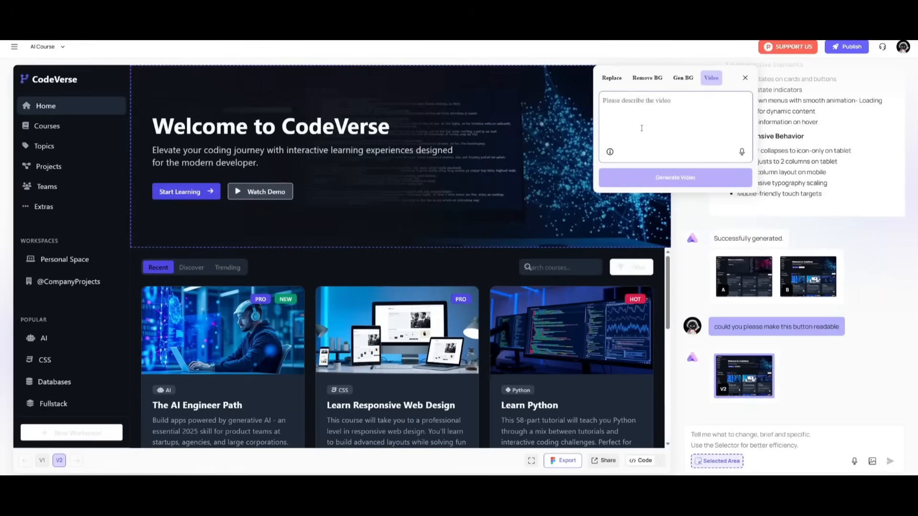
click(611, 78)
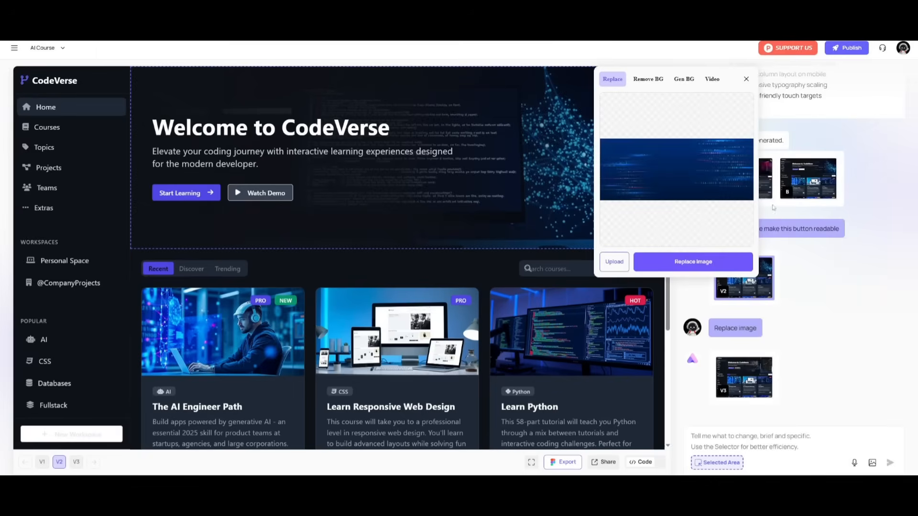
click(693, 261)
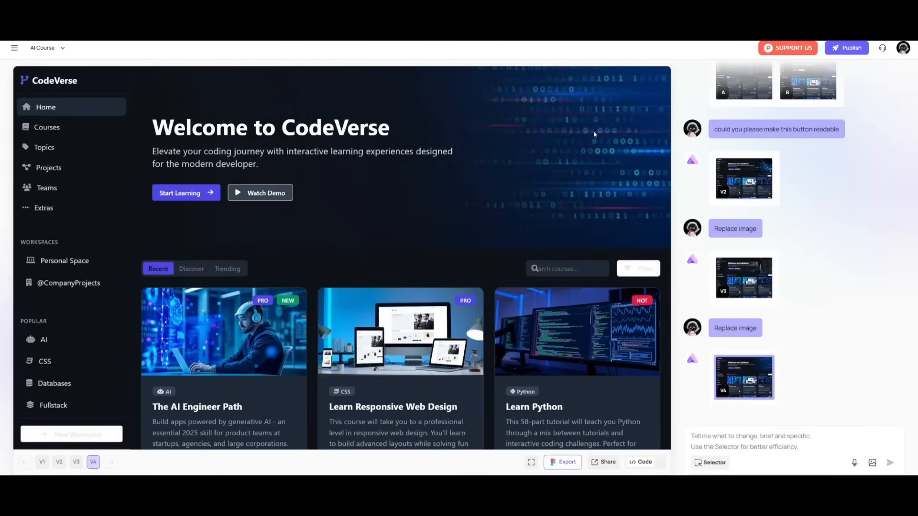
mouse_move(565, 151)
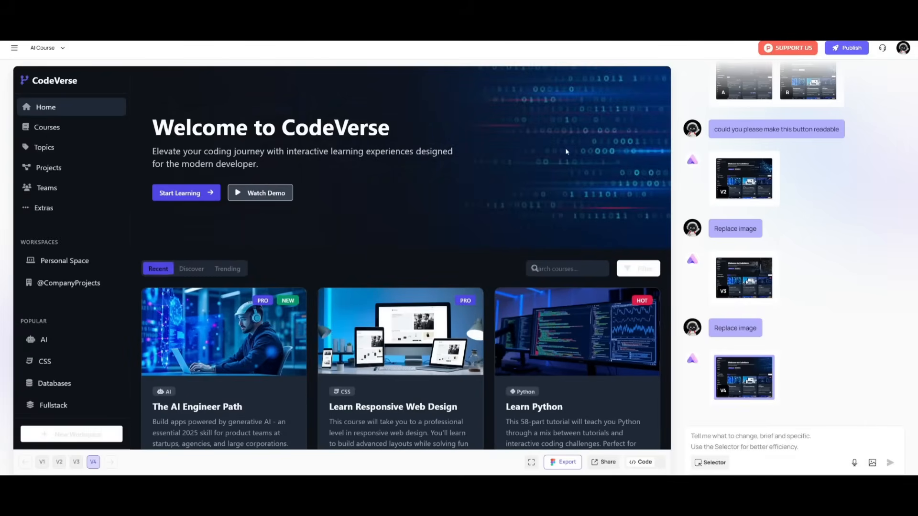
click(59, 462)
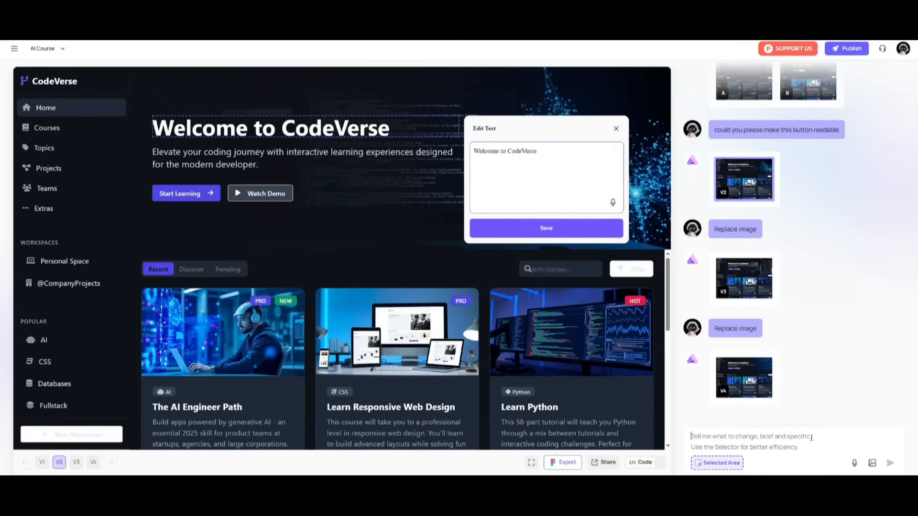
Step: Close the headline text editor unchanged and ask Readdy to 'change the font'
click(616, 128)
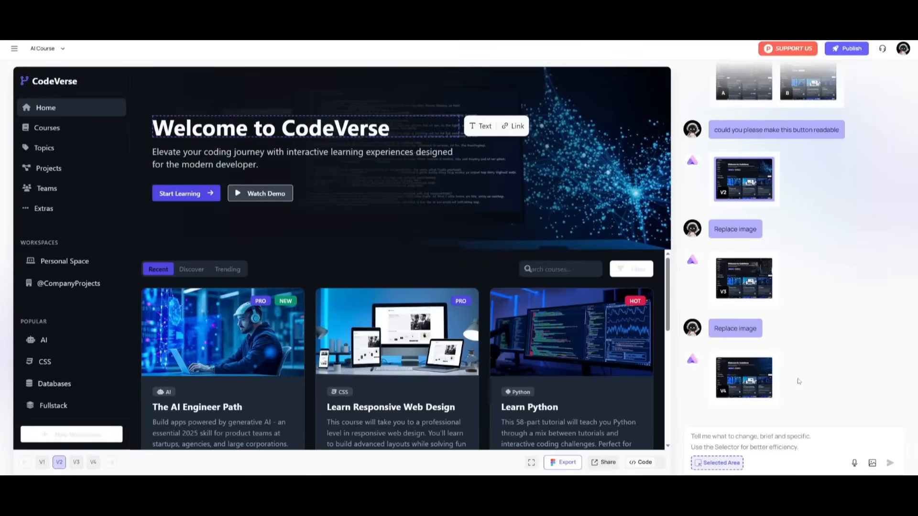
text(cha)
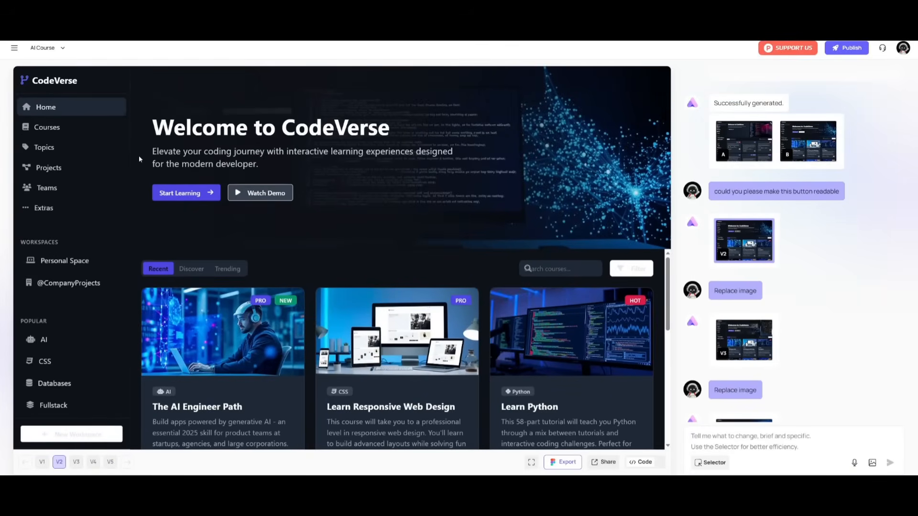
mouse_move(47, 127)
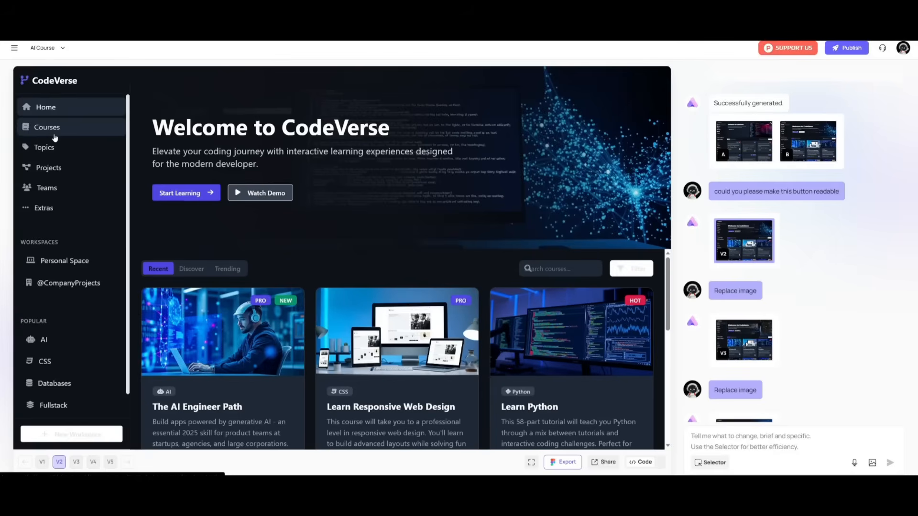
mouse_move(77, 201)
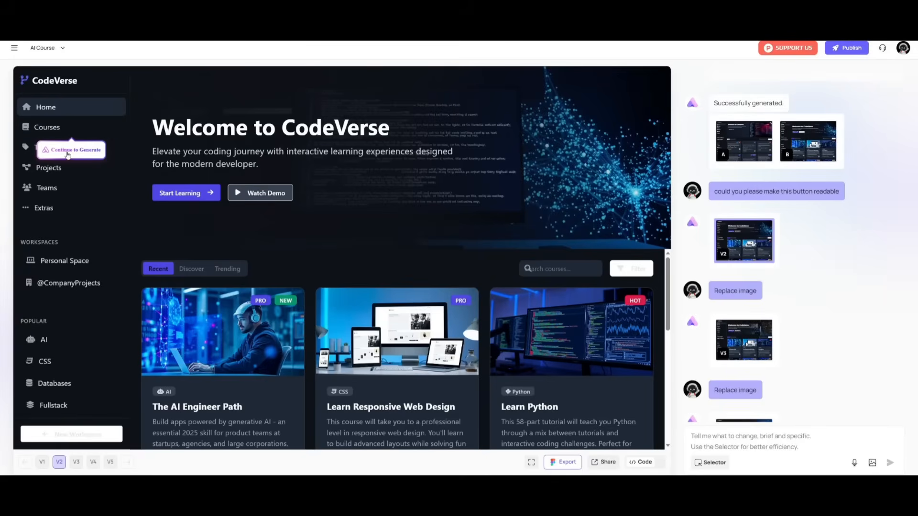
Step: Follow the sidebar's Courses link and confirm generating the missing Courses page
click(72, 149)
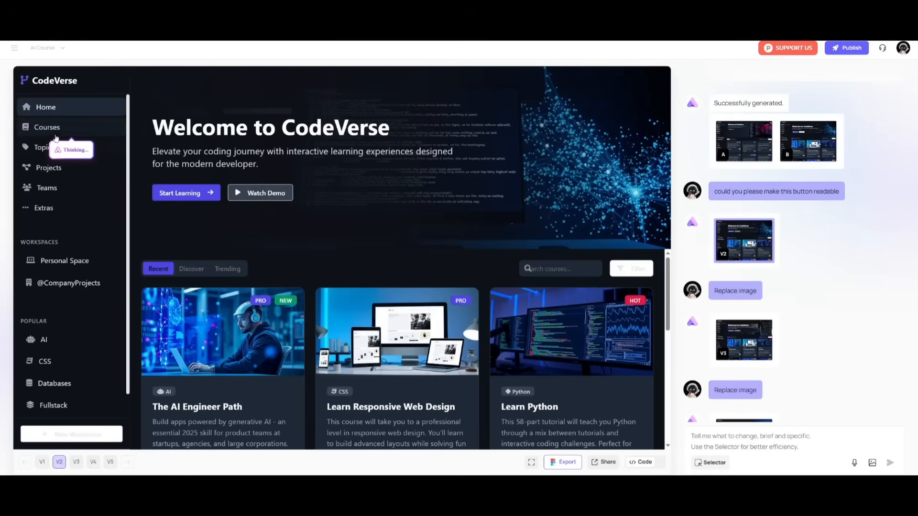
click(46, 127)
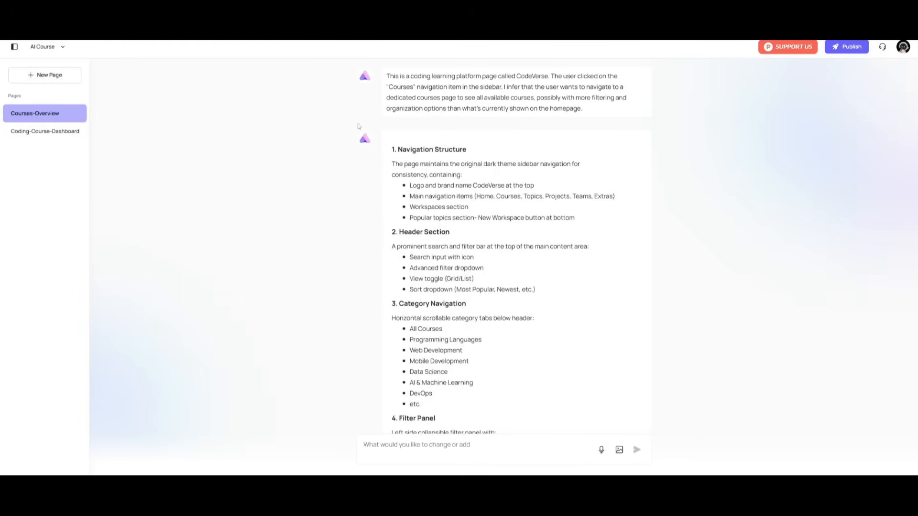
Step: Generate the planned Courses-Overview page with search, filters and category tabs
scroll(down, 3)
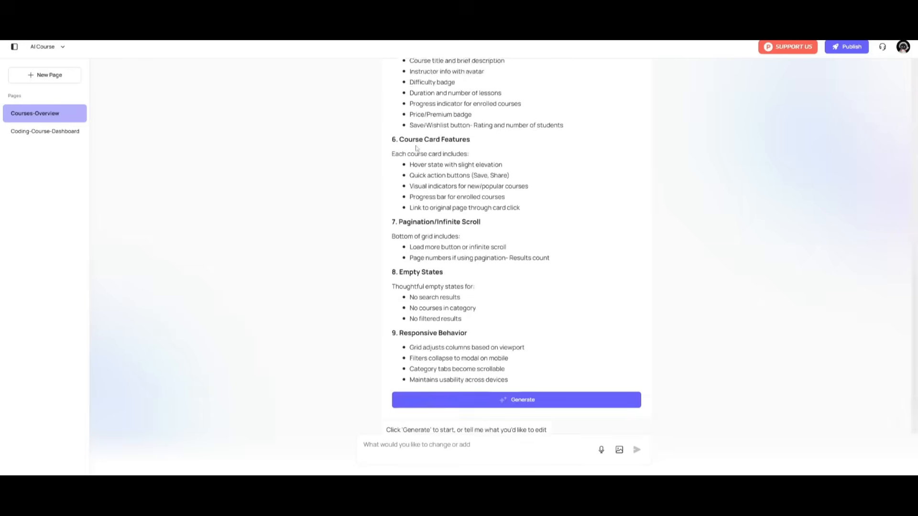
click(516, 400)
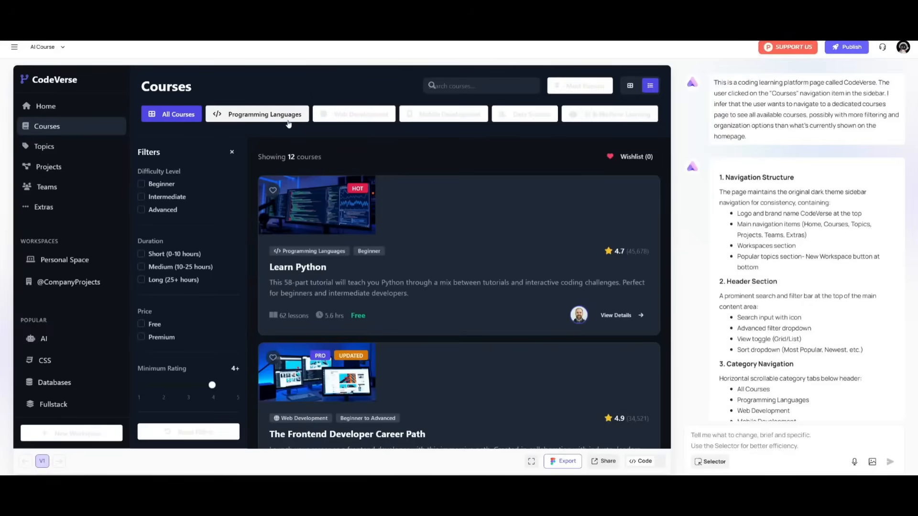
Step: Filter the Courses preview to Programming Languages, then to Web Development
click(265, 114)
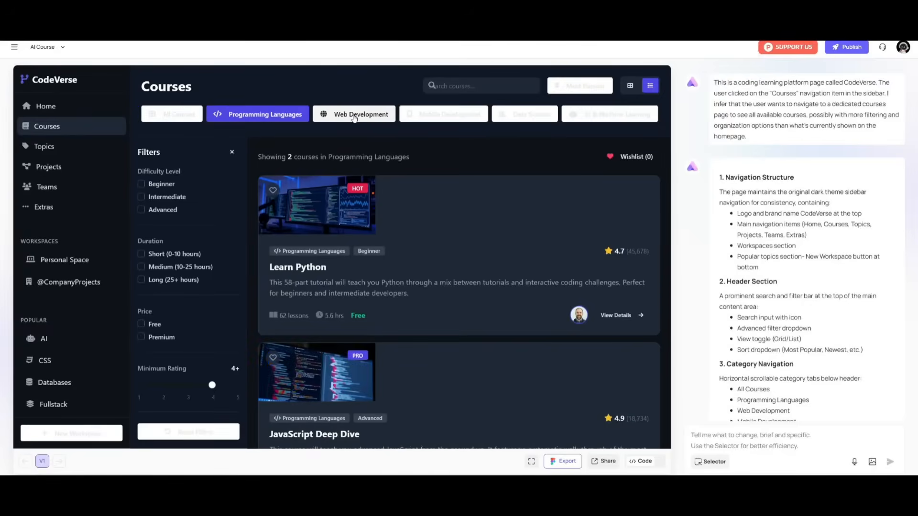
click(361, 115)
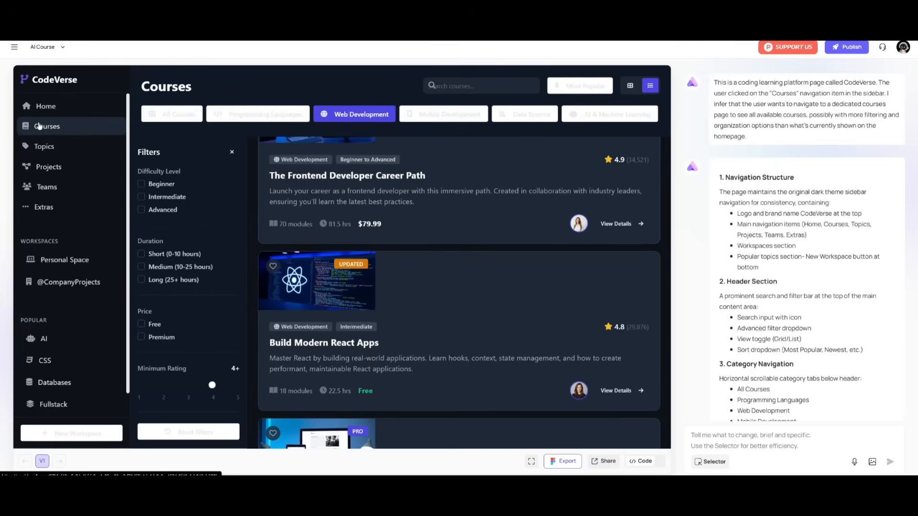
mouse_move(58, 133)
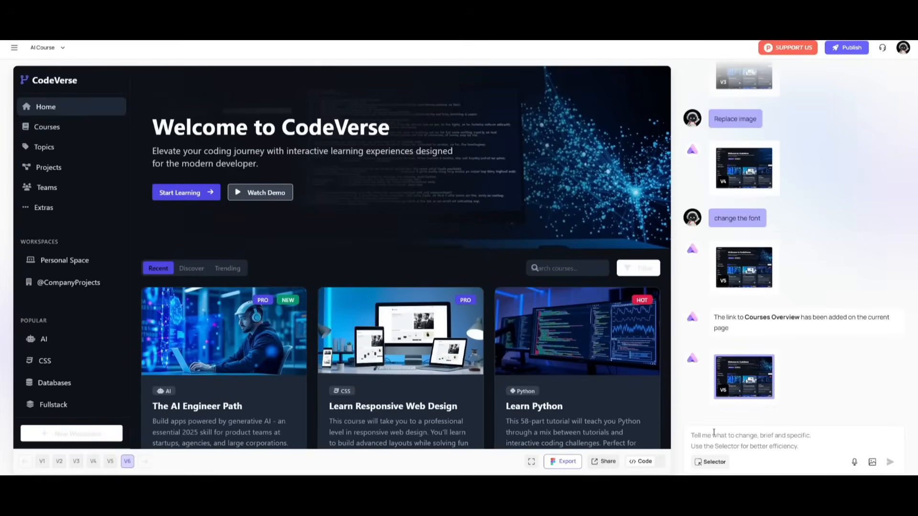
Step: Send the chat request 'can you please animate my landing page'
text(can you)
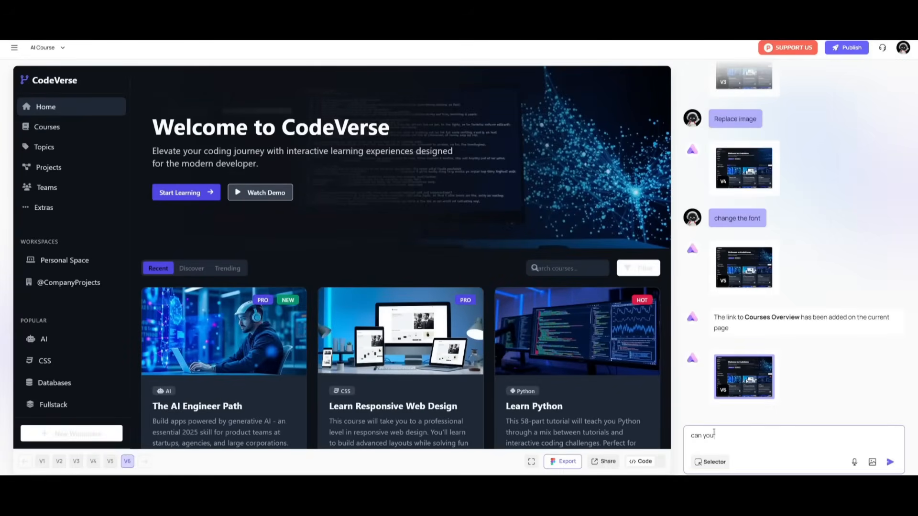
text(please animate my)
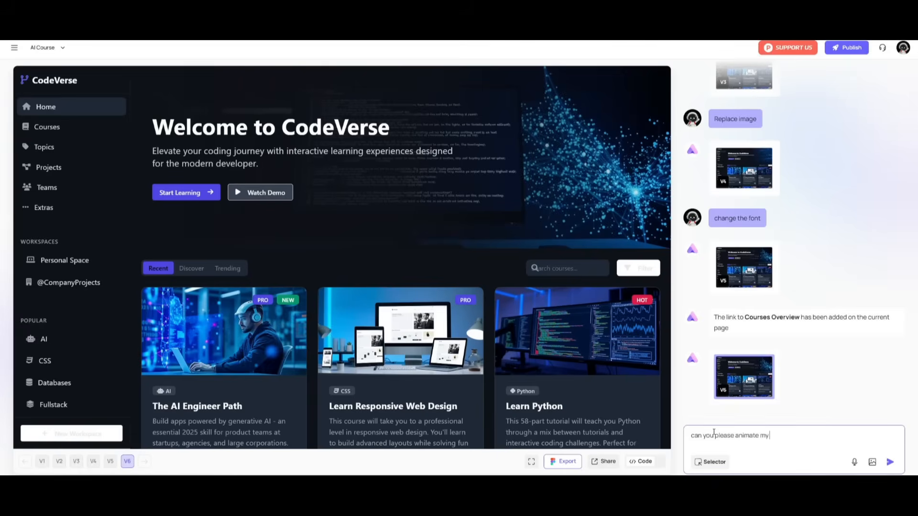
click(889, 462)
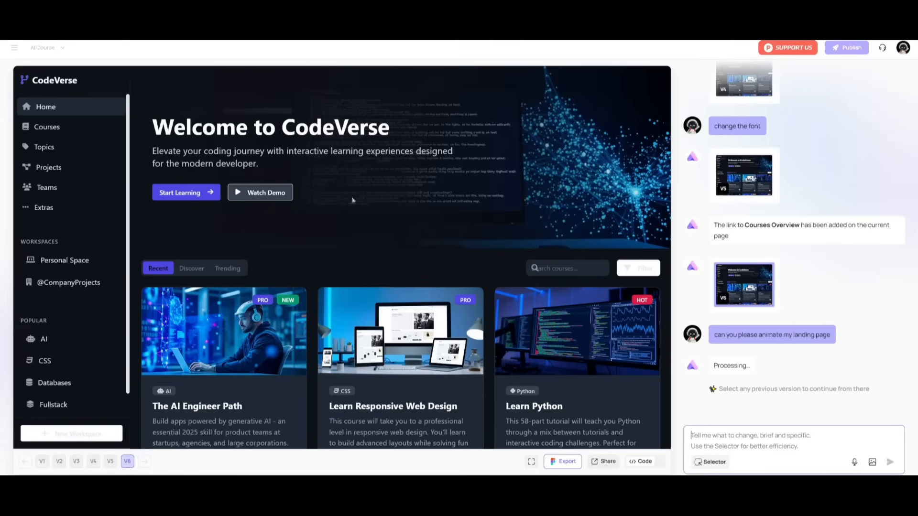
mouse_move(315, 174)
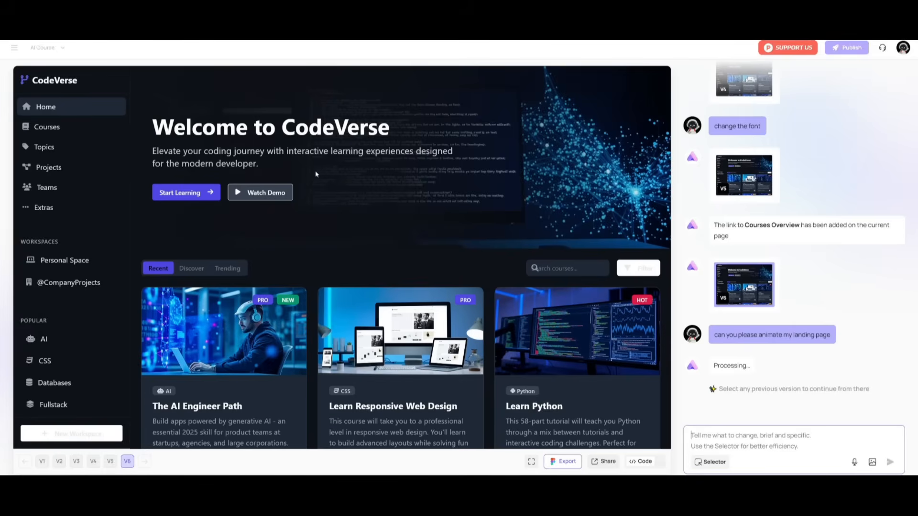
mouse_move(293, 251)
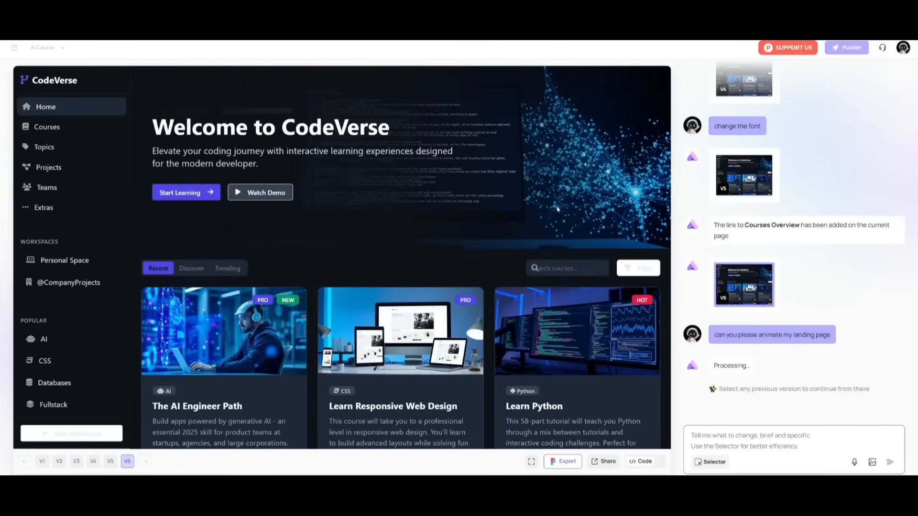
mouse_move(434, 184)
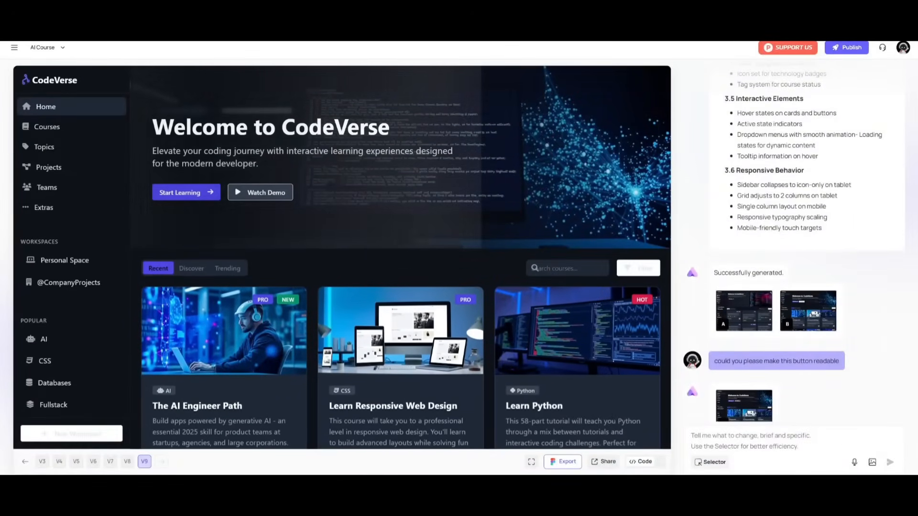
Step: Copy the design's share link, download the generated page code, and open Courses-Overview
click(603, 461)
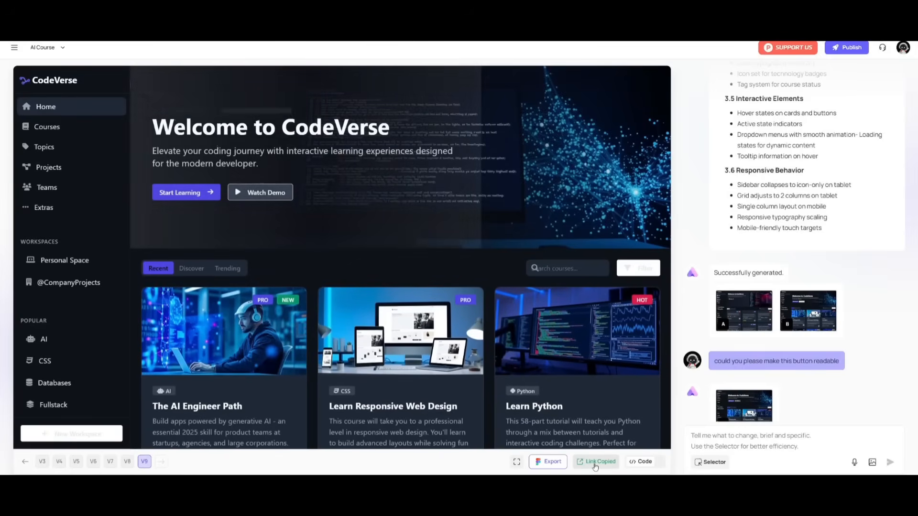
click(644, 462)
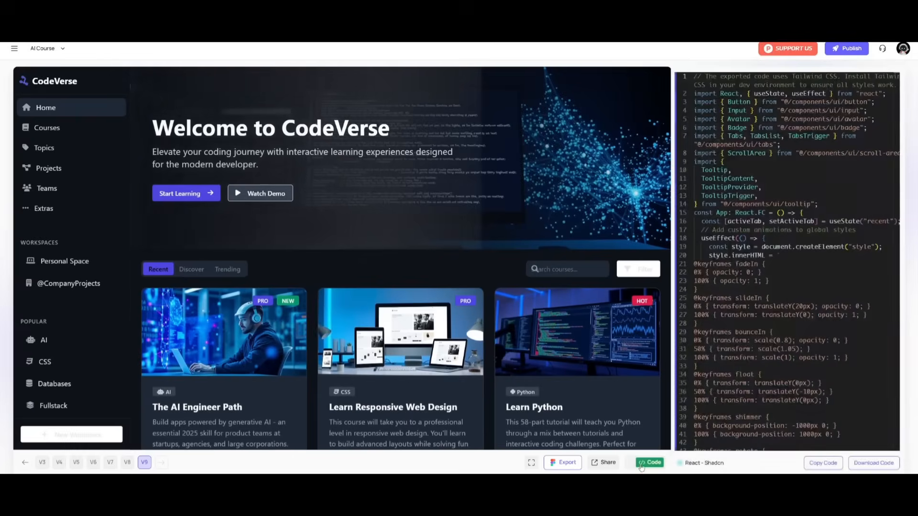
scroll(down, 3)
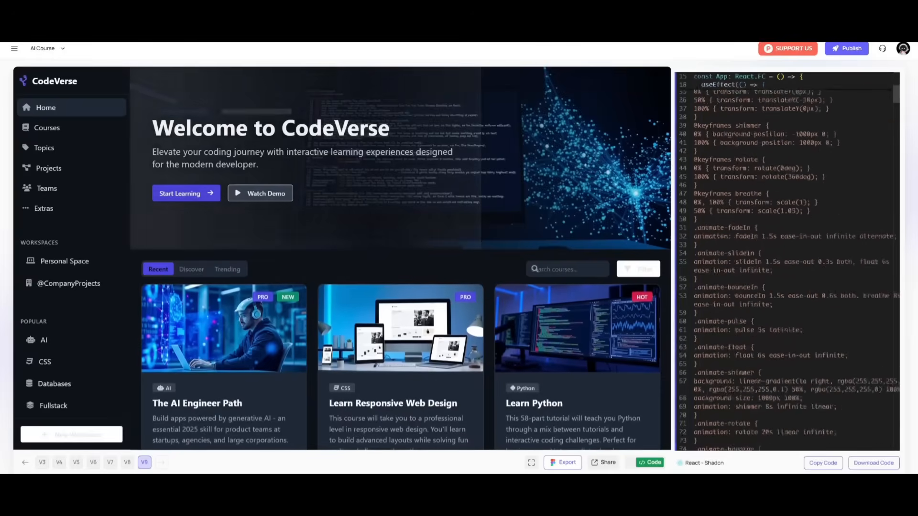
click(873, 463)
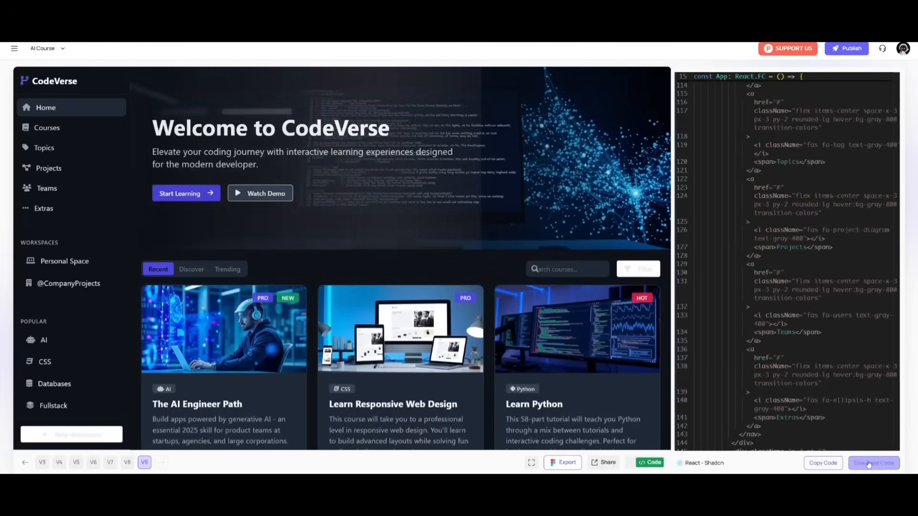
click(873, 464)
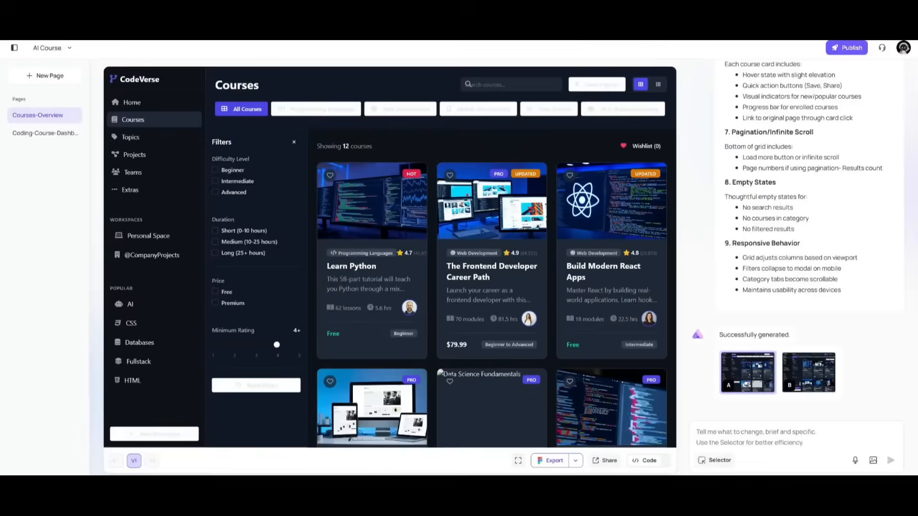
Step: Open Publish to show Project Settings with domain, DNS records and home page options
click(846, 47)
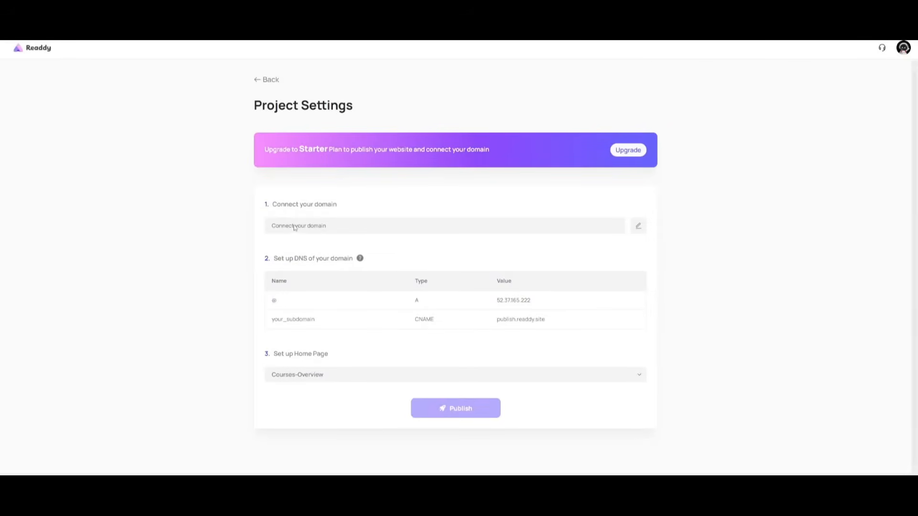
mouse_move(378, 239)
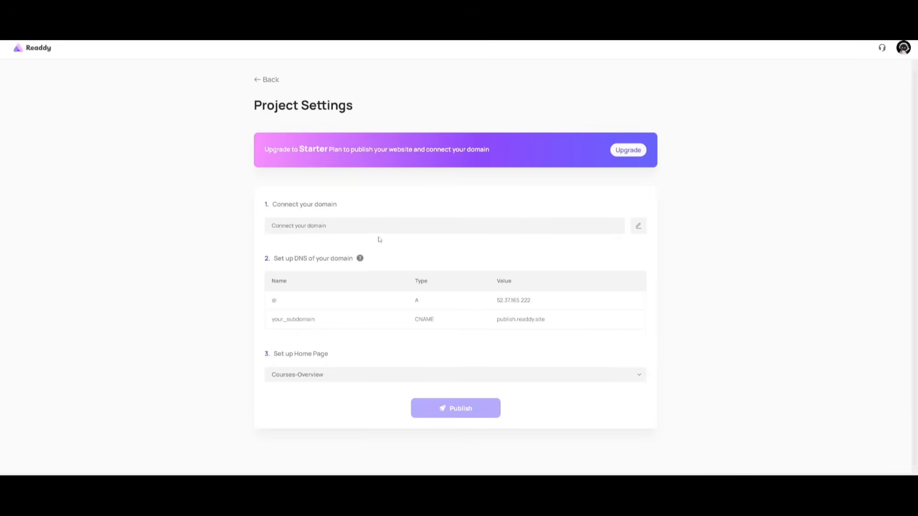
mouse_move(308, 247)
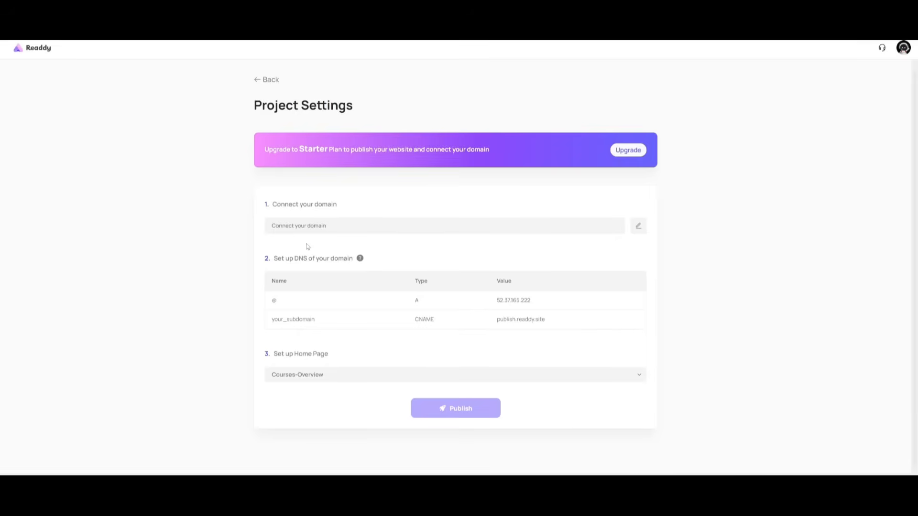
mouse_move(368, 433)
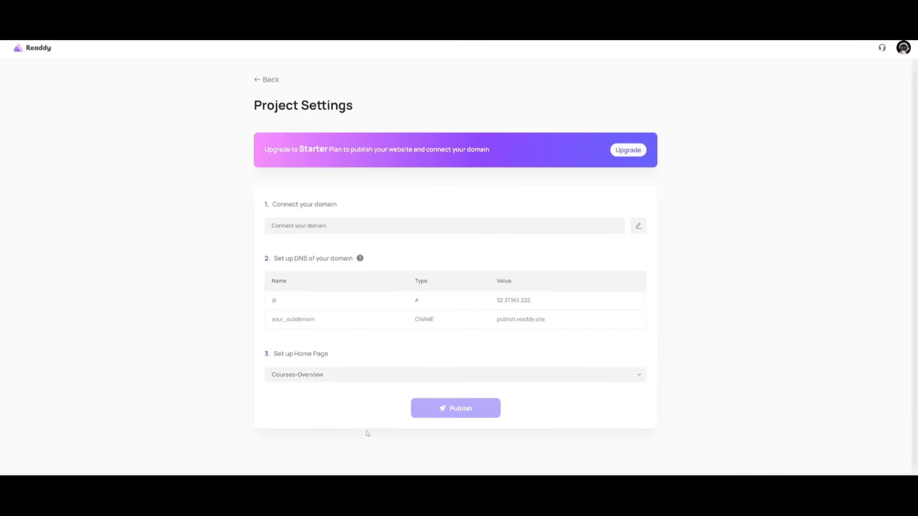
mouse_move(201, 383)
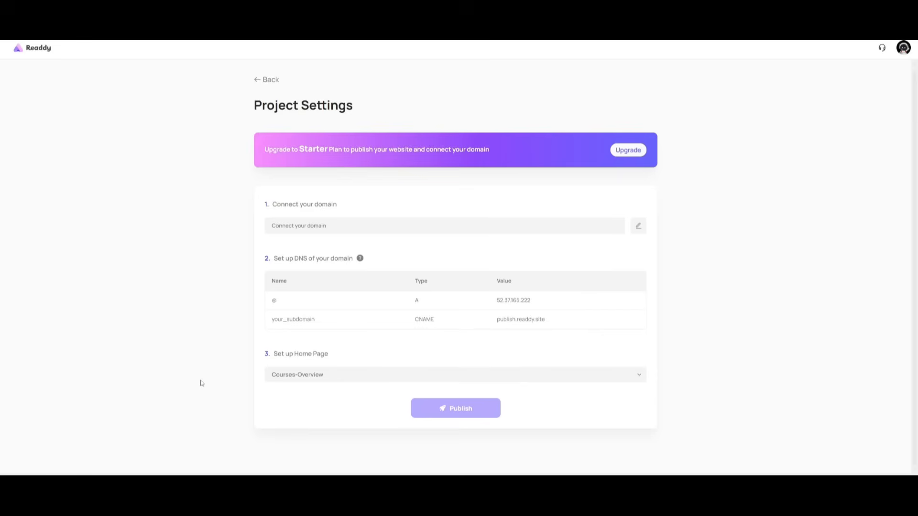
mouse_move(201, 360)
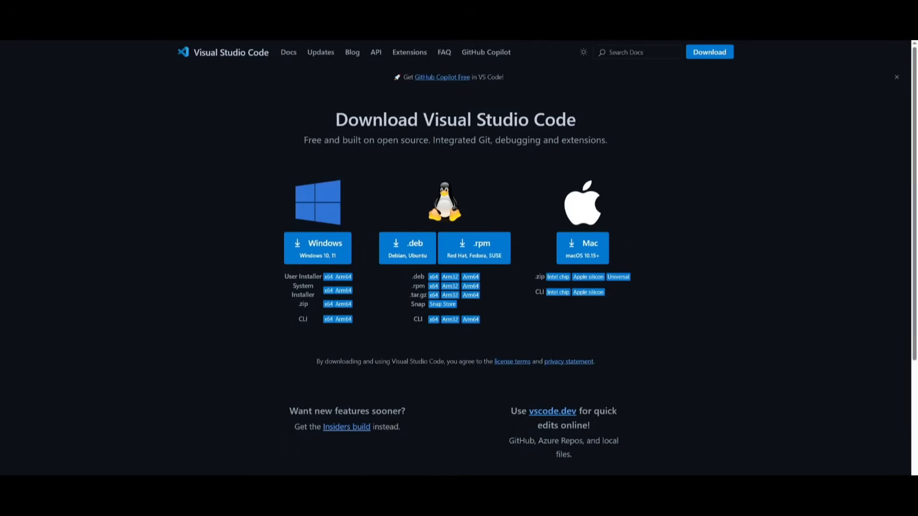
mouse_move(201, 94)
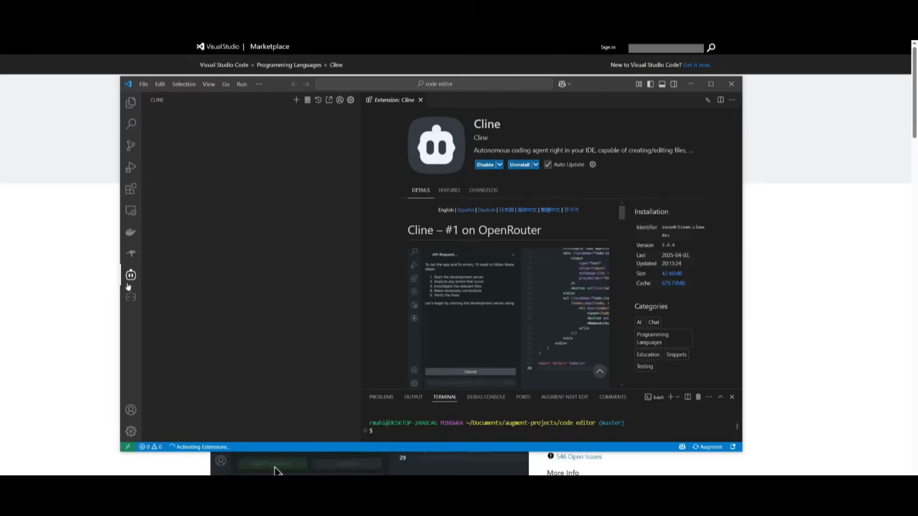
Step: Set Cline's API provider to VS Code LM API with the copilot - claude-3.5-sonnet model
click(130, 276)
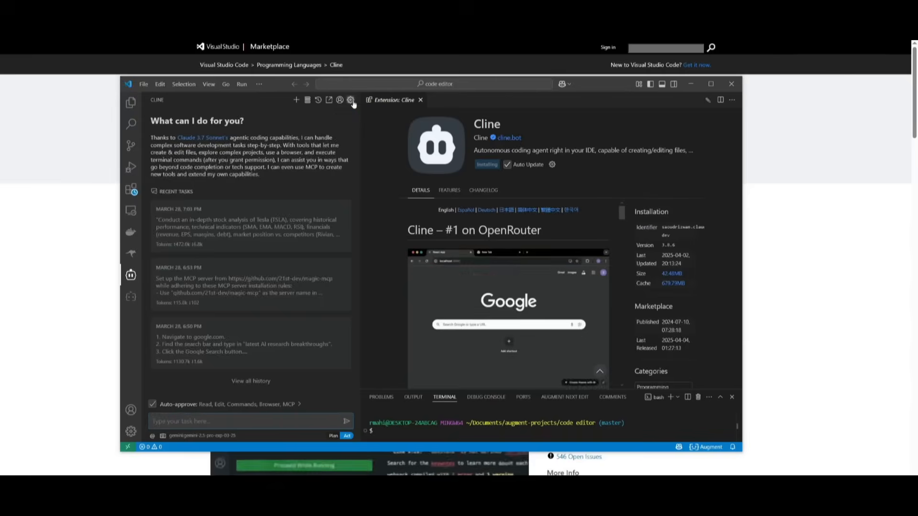
click(351, 99)
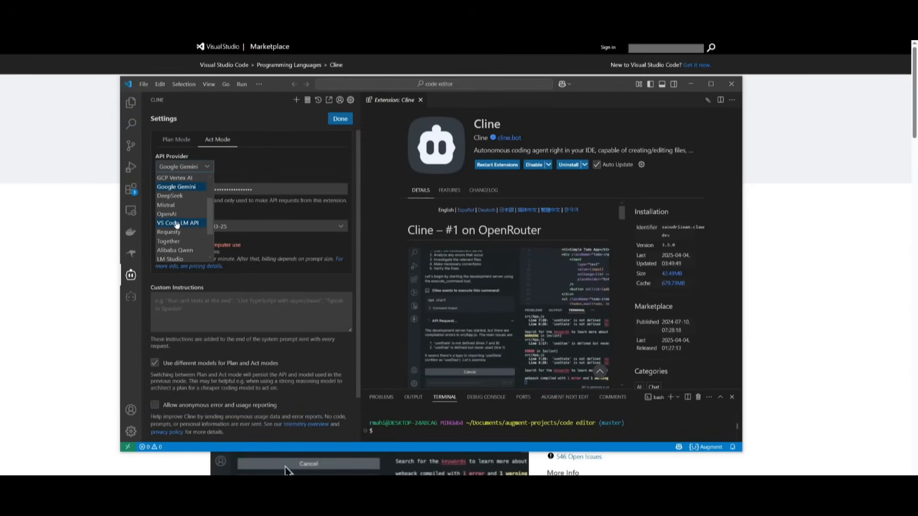
click(179, 223)
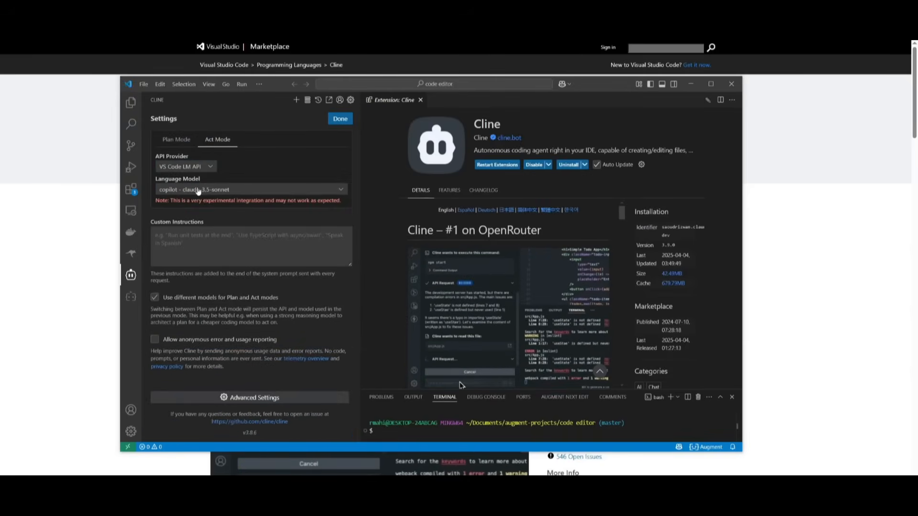
click(250, 190)
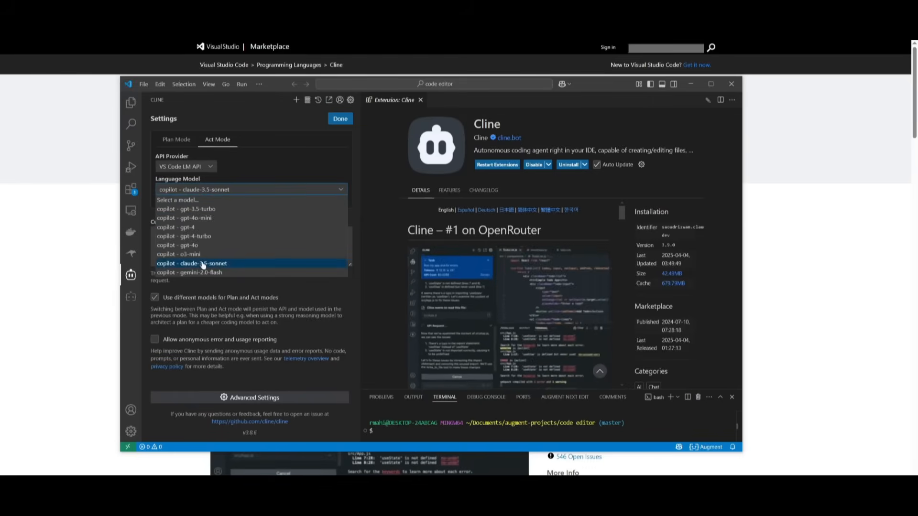
mouse_move(196, 272)
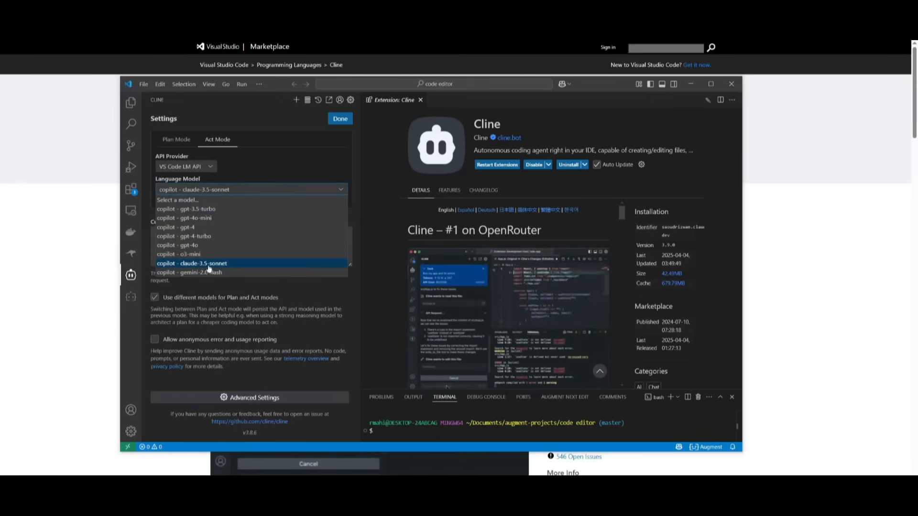
click(192, 263)
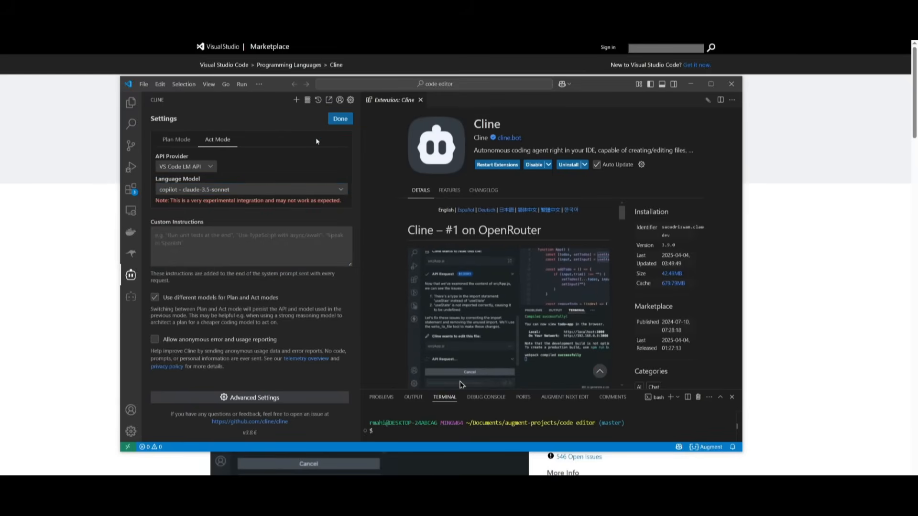
click(340, 119)
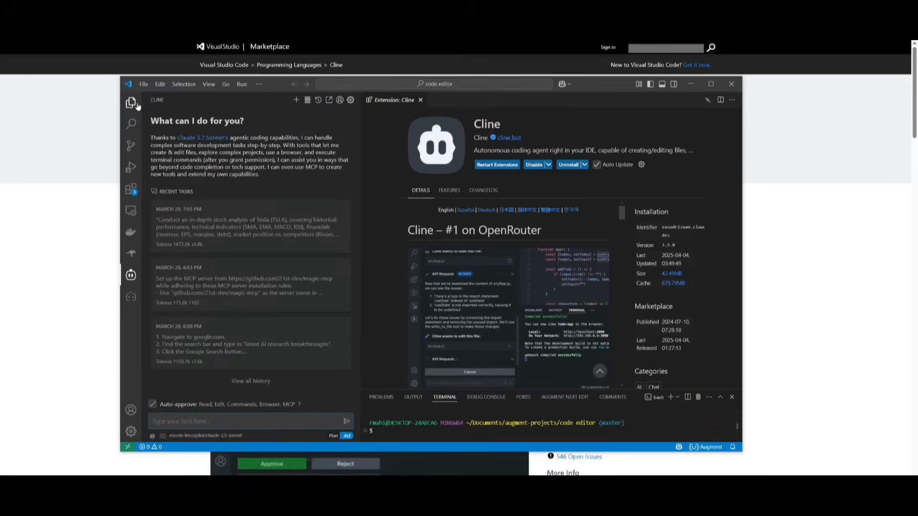
click(131, 102)
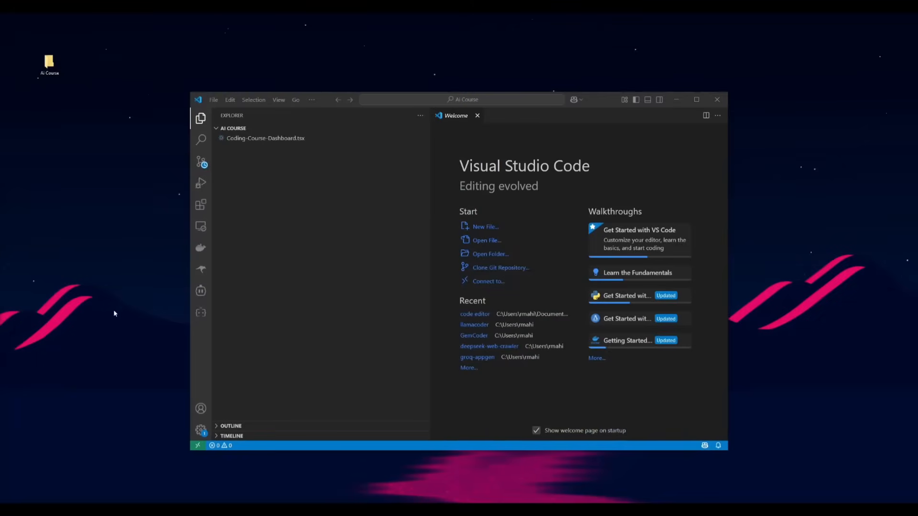
Step: Check the AI Course folder's contents from the desktop, then bring up Cline in VS Code
click(200, 312)
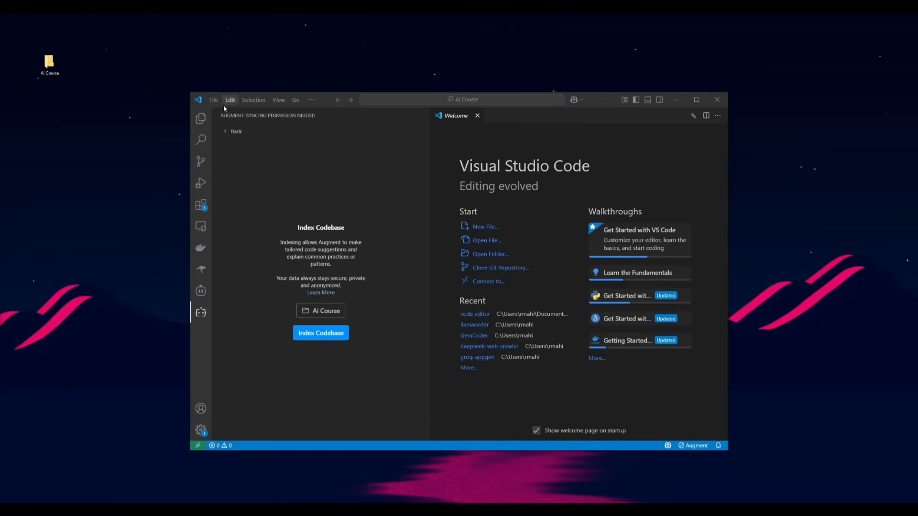
click(214, 99)
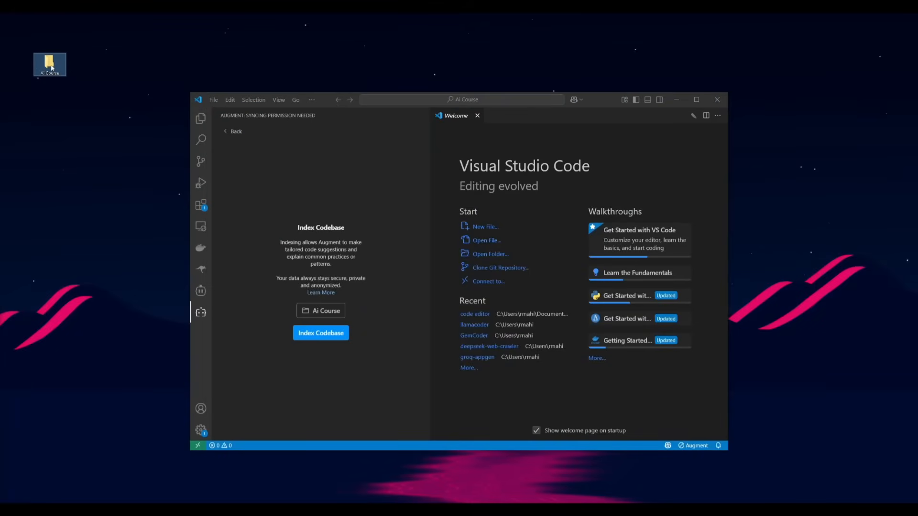
double_click(50, 64)
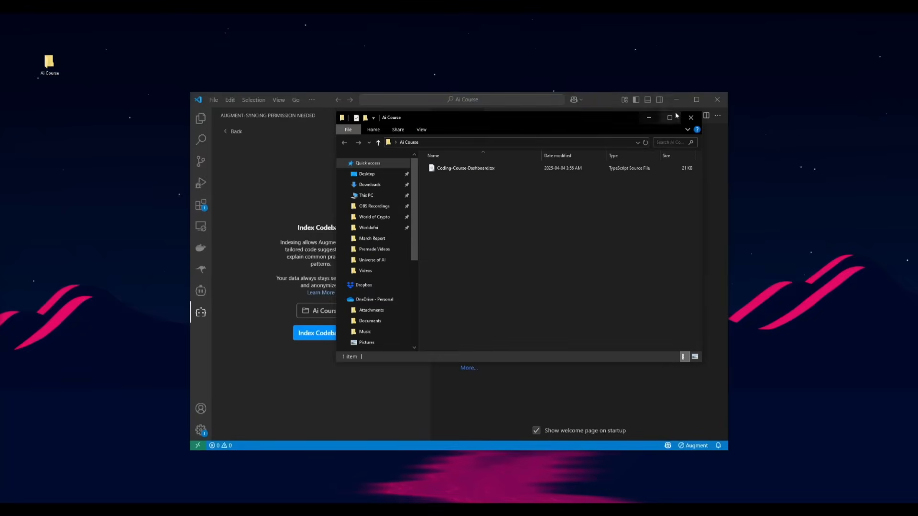
click(690, 117)
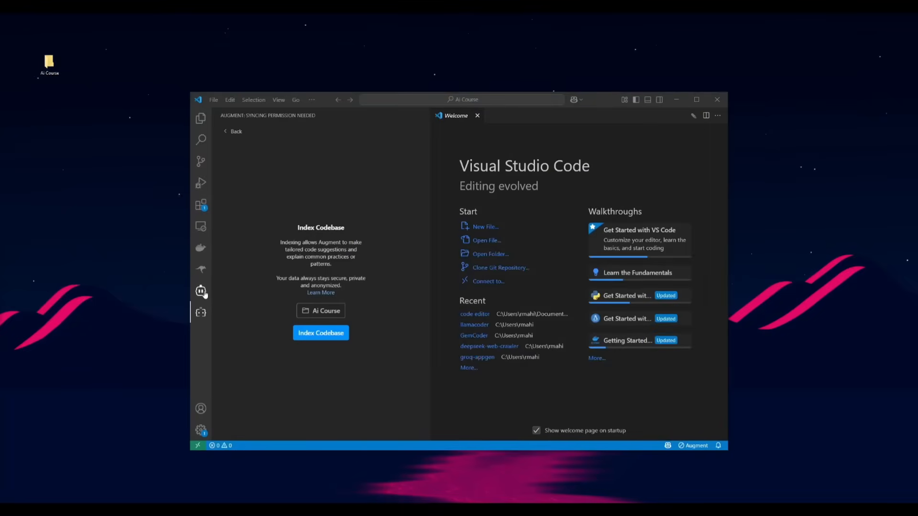
click(201, 291)
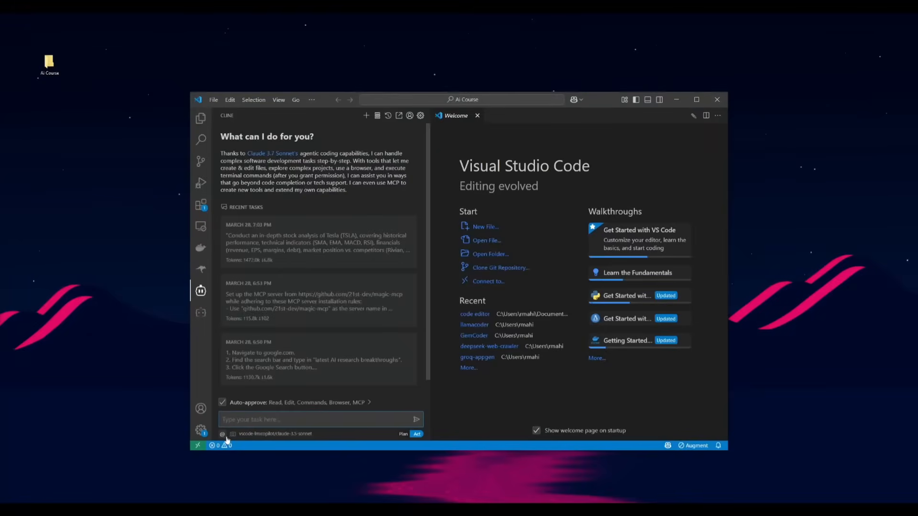
text(@/Coding-Course-Dashboard.tsx I have created the frontend with ready and it gave me this file for the ai course website I had created. now I want you to make this app functional. connect to supabase to setup the database/auth system)
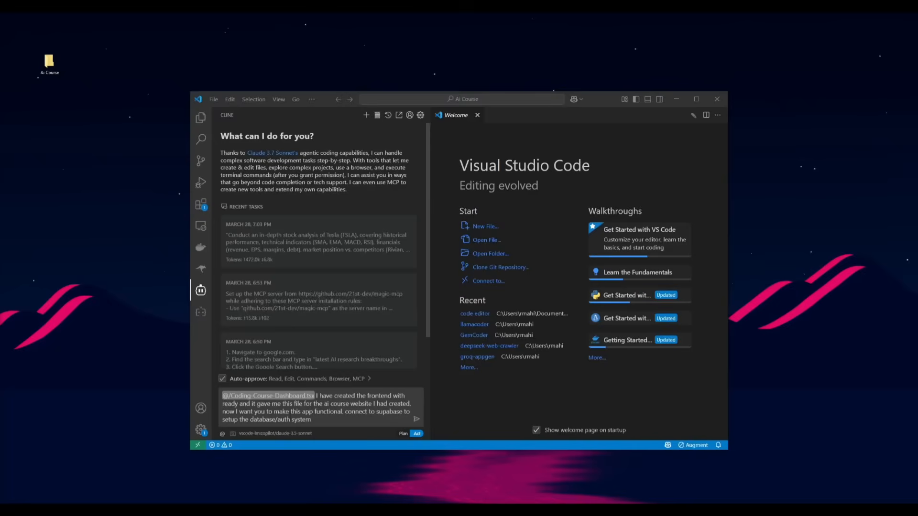
click(417, 419)
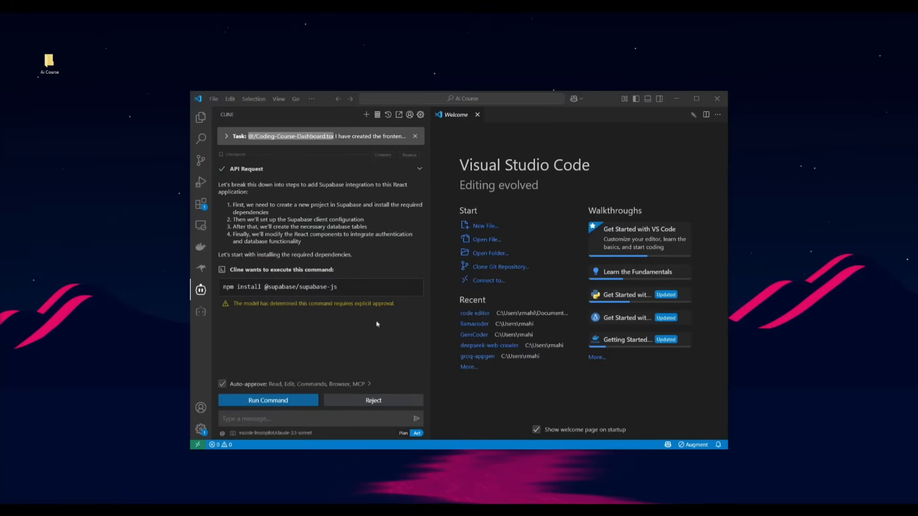
click(226, 136)
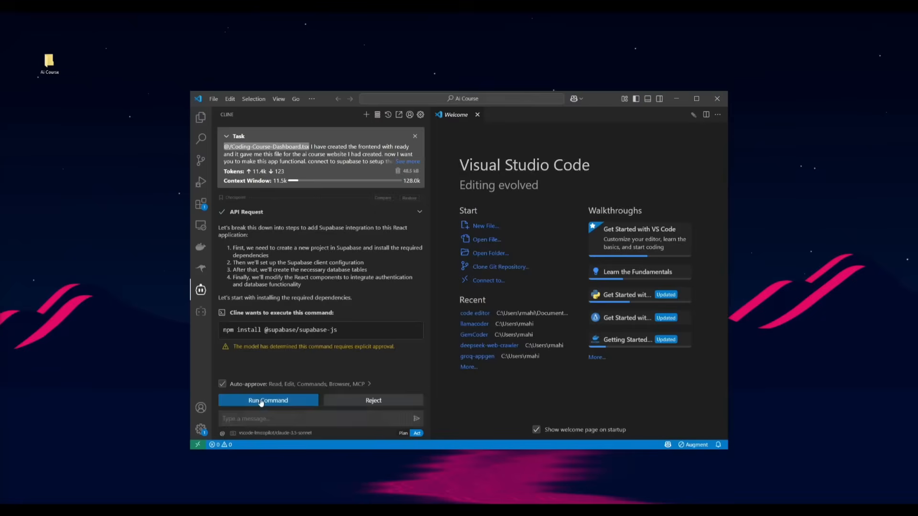
click(268, 401)
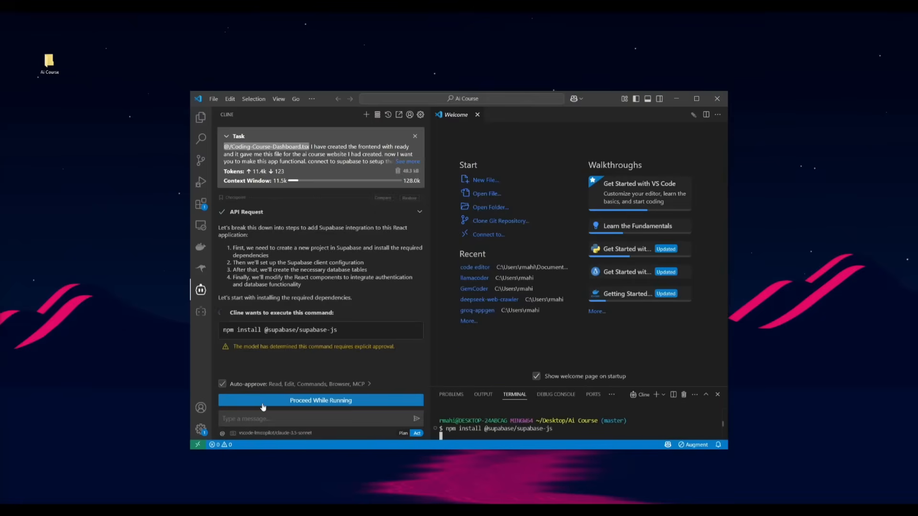
Step: Let Cline proceed while installing, approving CodeEditor.tsx and the button, avatar, badge, tabs components
click(320, 401)
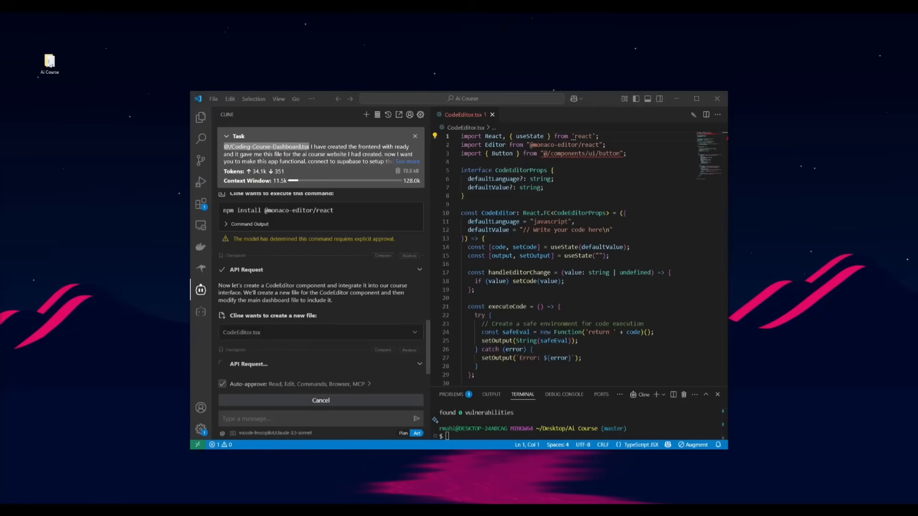
mouse_move(200, 117)
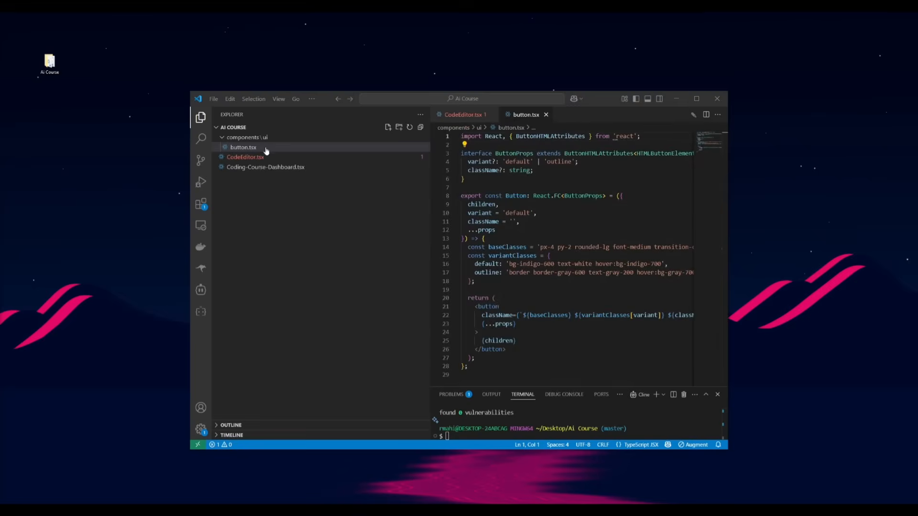
click(201, 289)
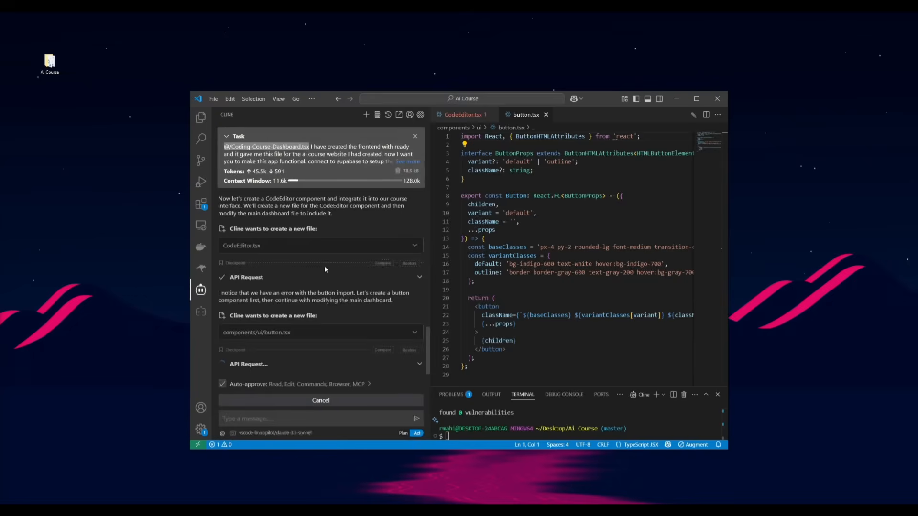
mouse_move(311, 325)
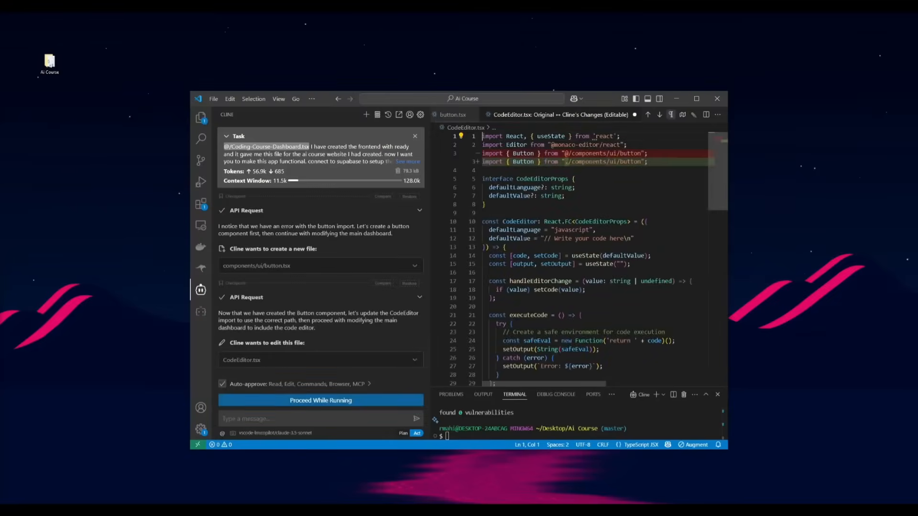
click(320, 400)
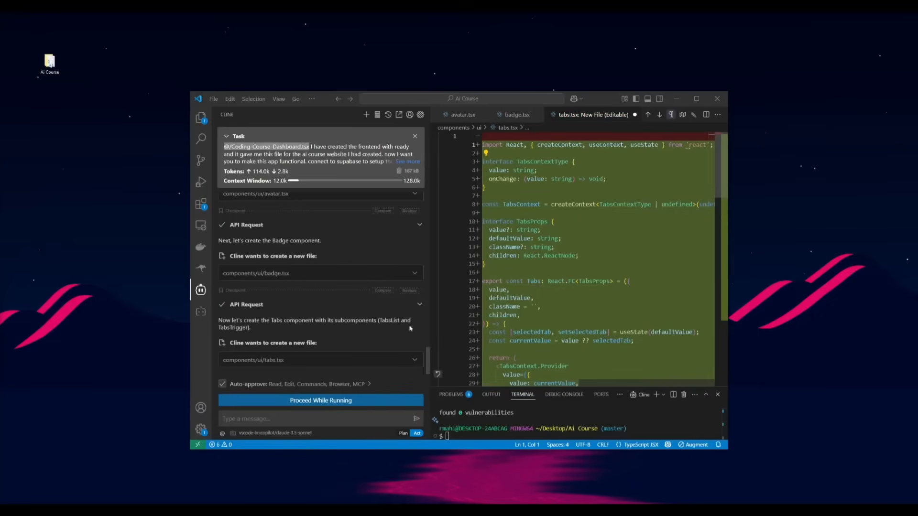
click(320, 400)
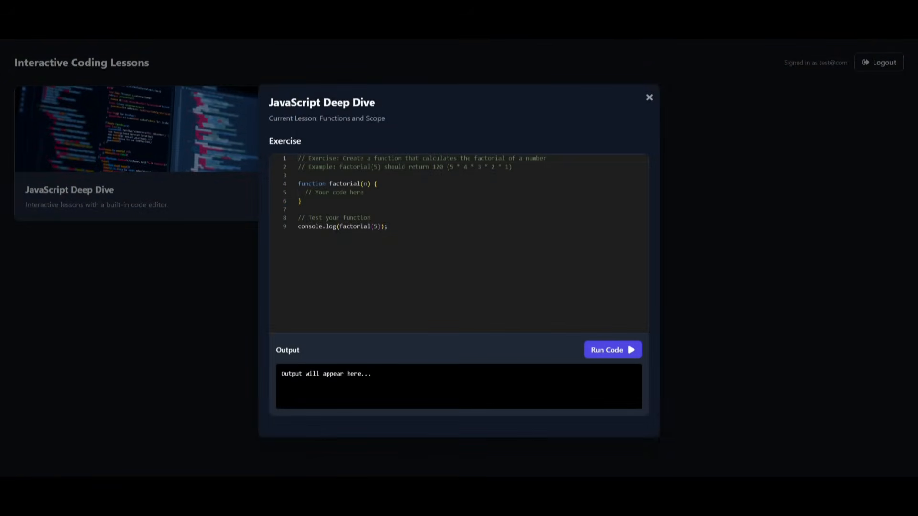
mouse_move(254, 270)
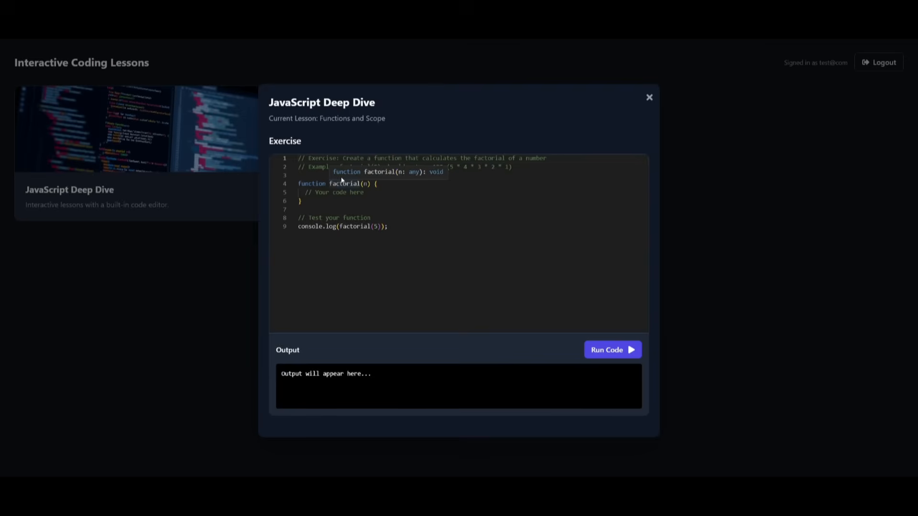
Step: Click into the Monaco editor of the JavaScript Deep Dive factorial exercise
click(649, 97)
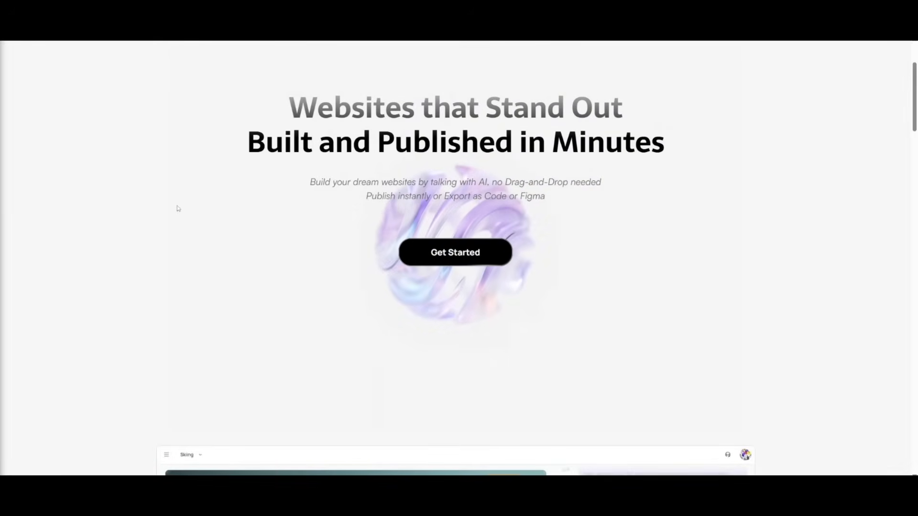
Step: Scroll through Readdy's feature cards and Artworks gallery, then back up to the hero
scroll(down, 3)
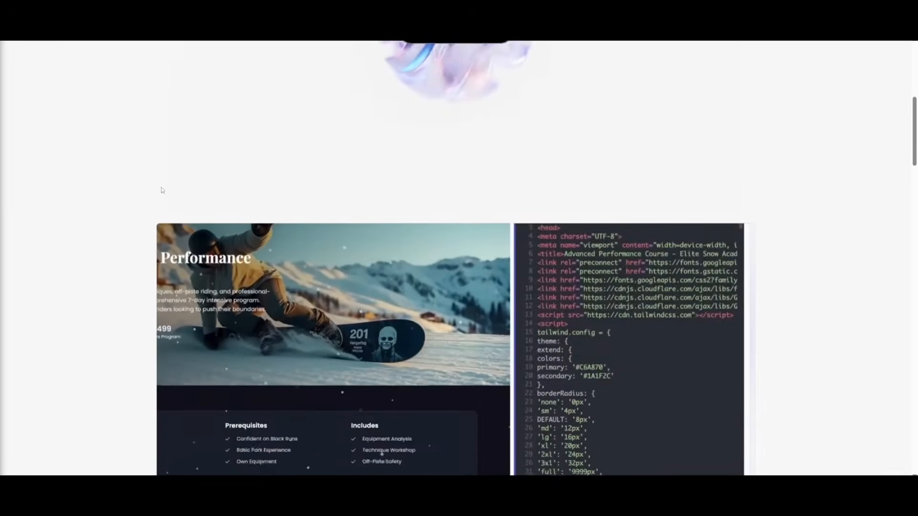
scroll(up, 3)
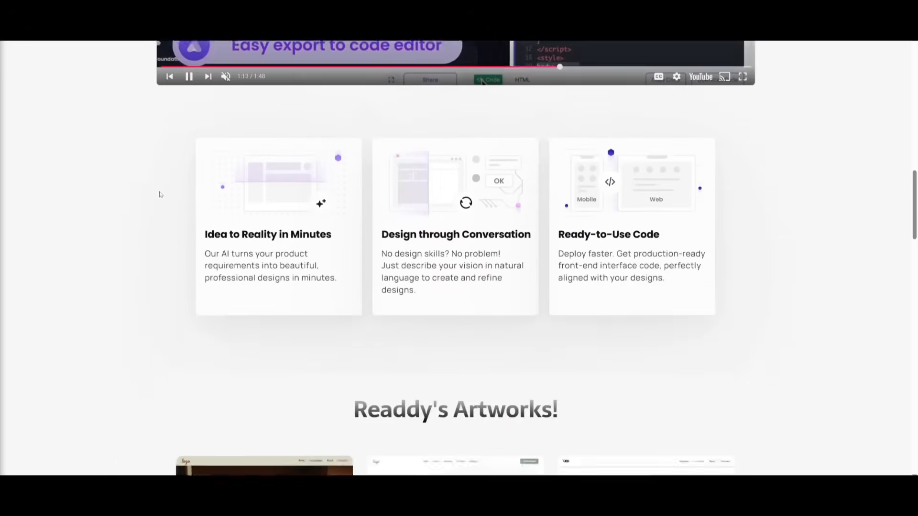
scroll(down, 3)
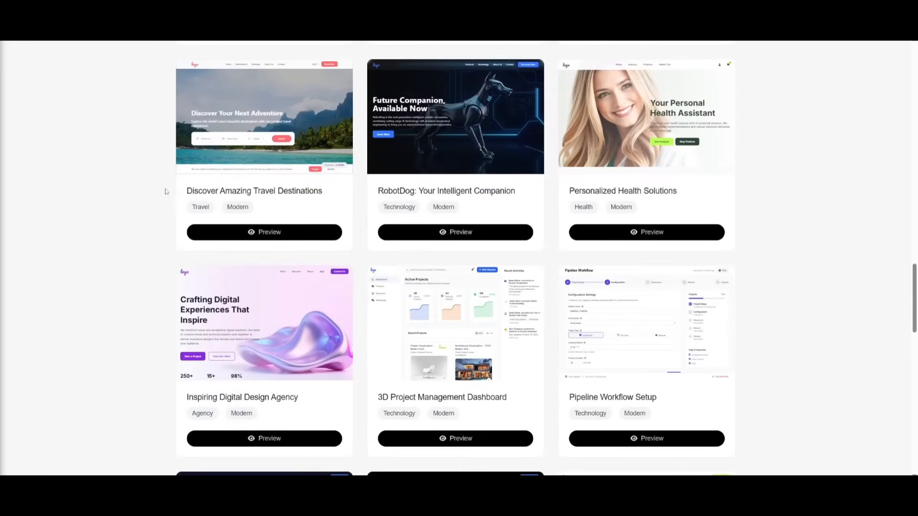
scroll(down, 3)
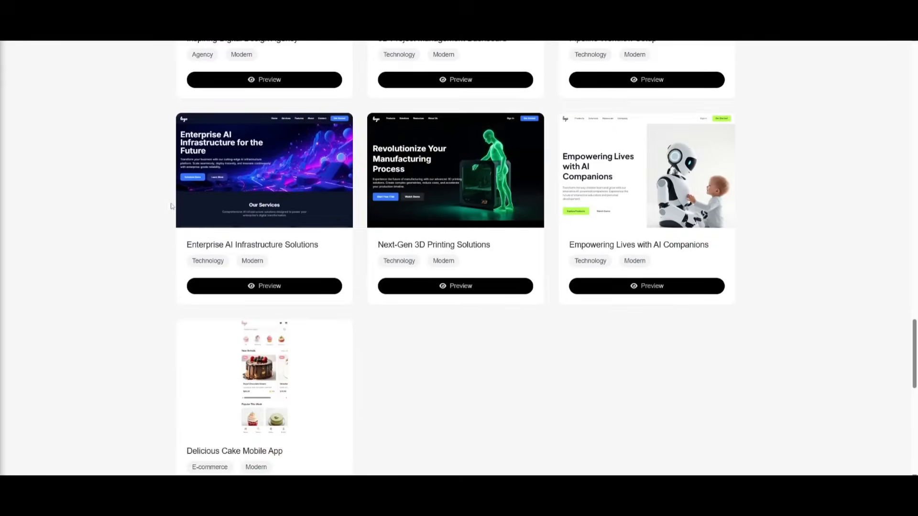
scroll(down, 3)
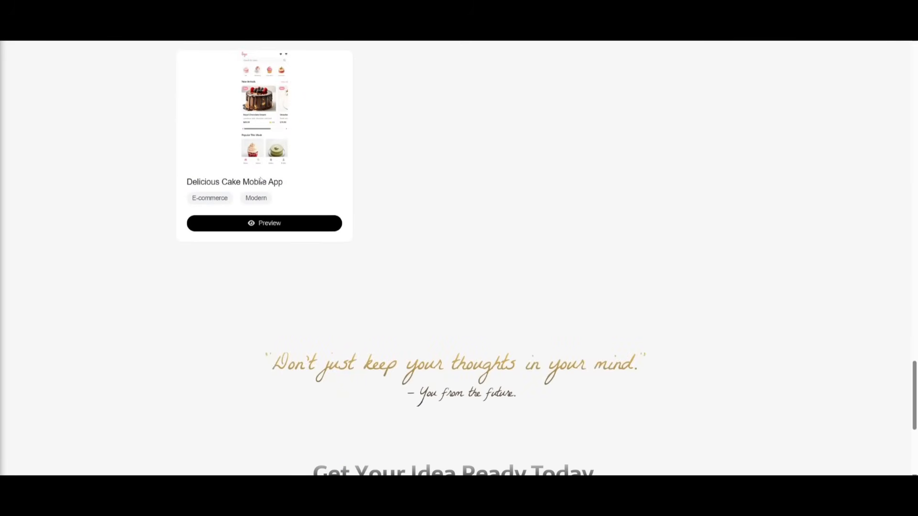
scroll(up, 3)
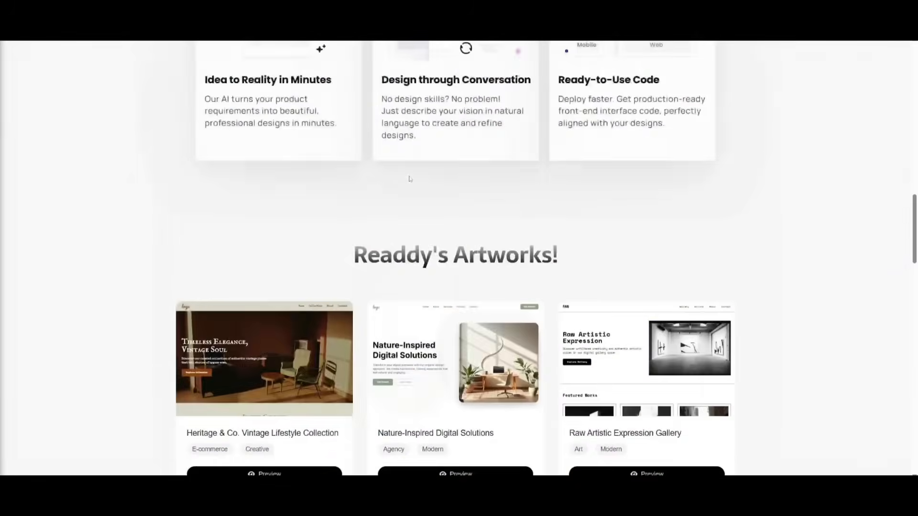
scroll(up, 3)
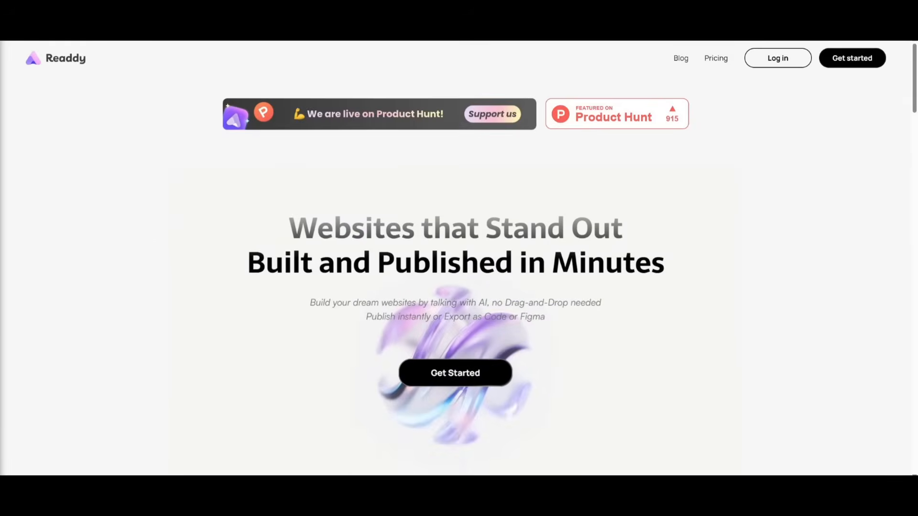
Step: Open Readdy's Product Hunt listing, then World of AI's X profile and YouTube Videos grid
click(616, 114)
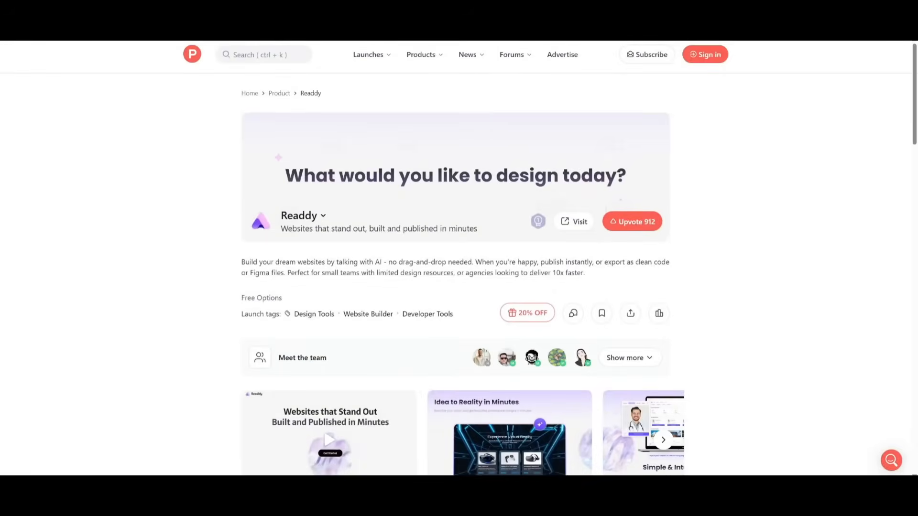
mouse_move(223, 223)
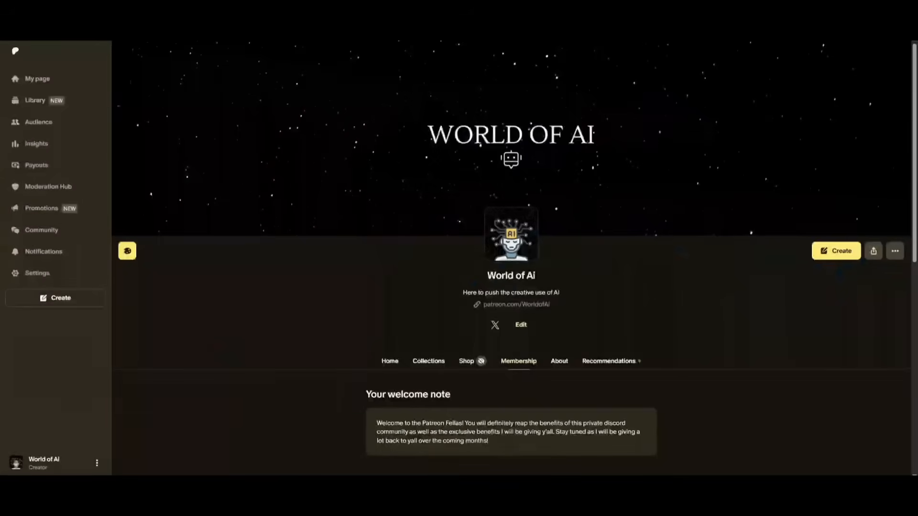
click(494, 325)
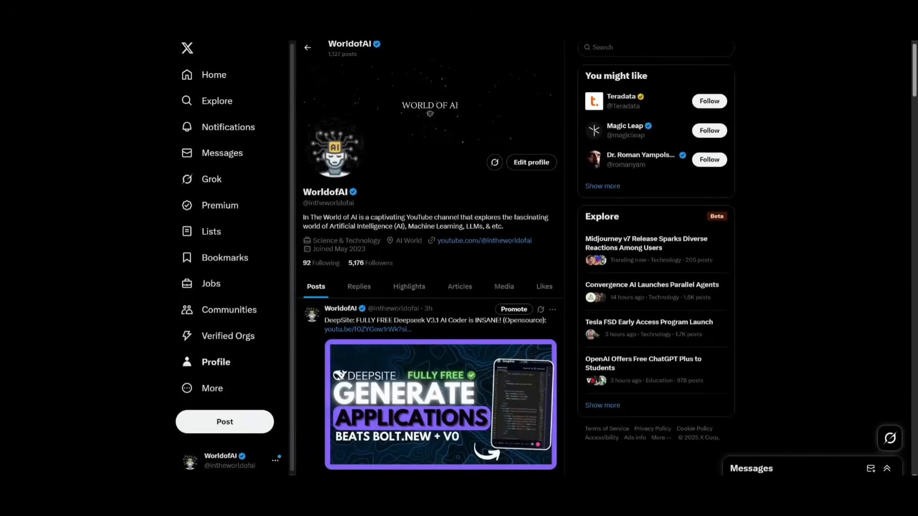
click(483, 240)
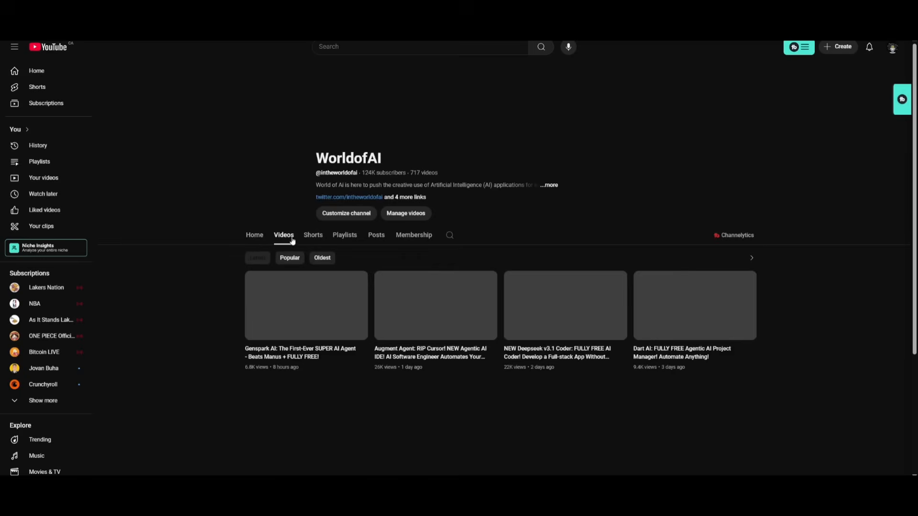
scroll(down, 3)
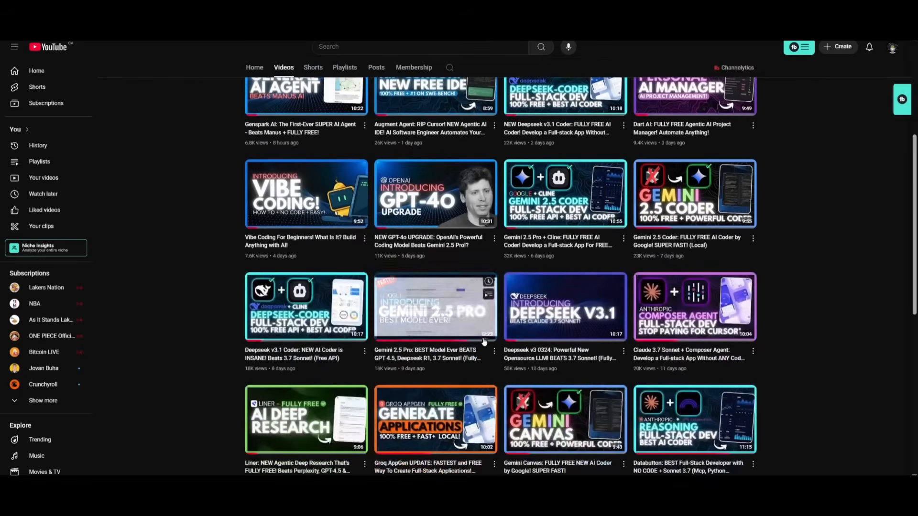
scroll(down, 3)
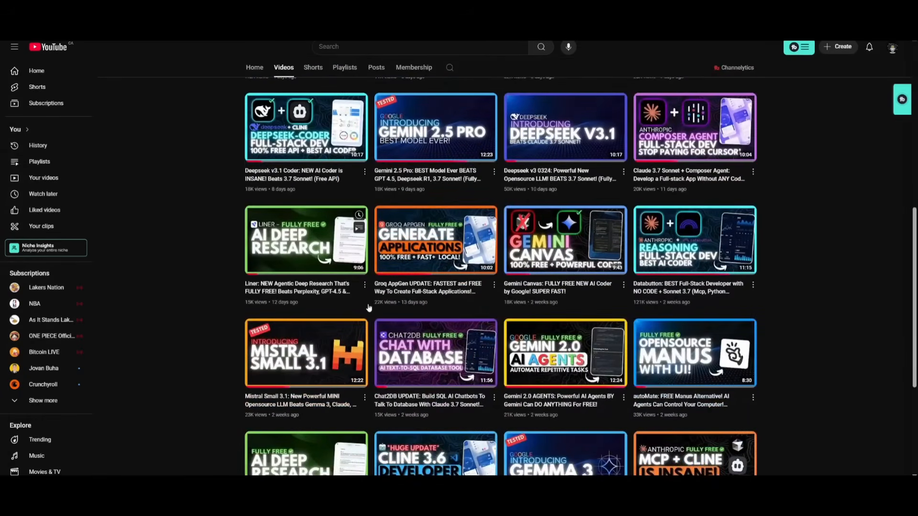
scroll(down, 3)
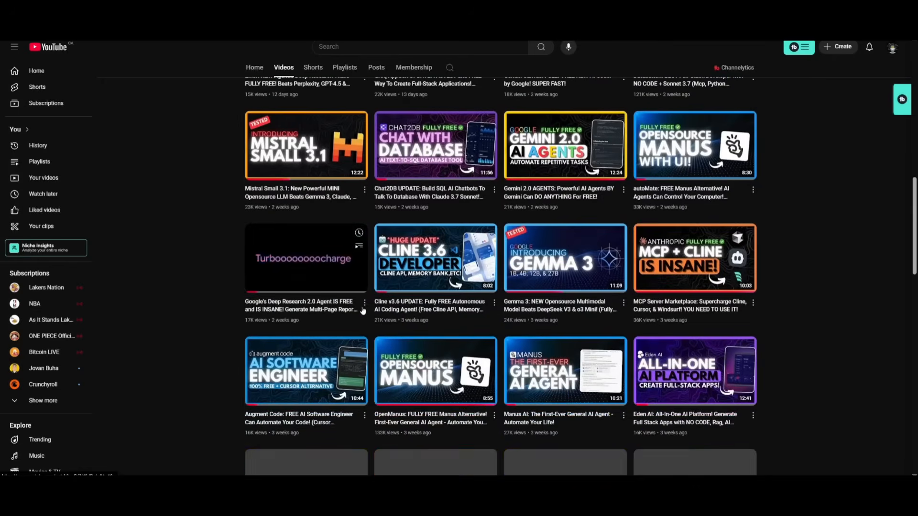
scroll(down, 3)
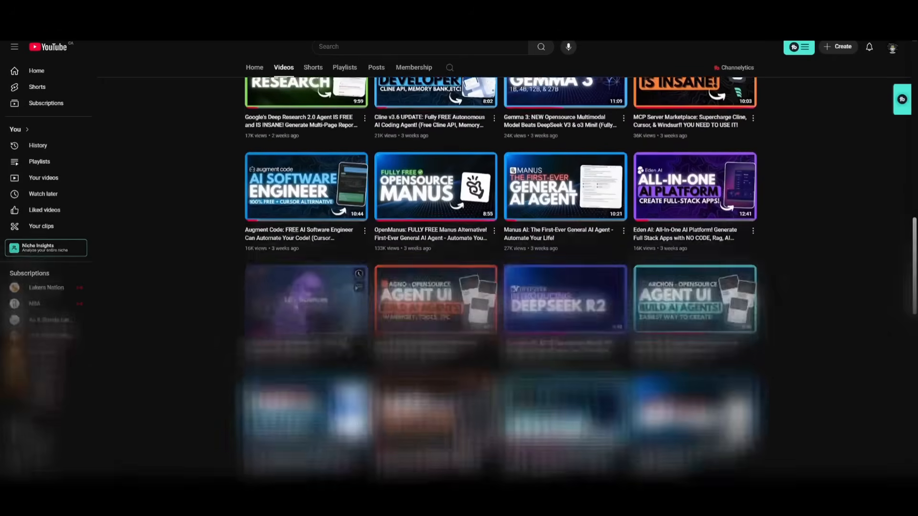
scroll(down, 3)
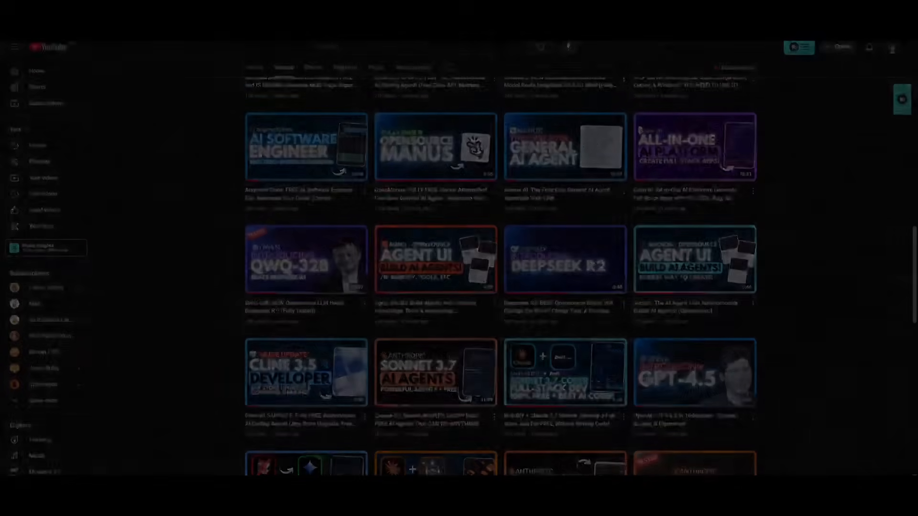